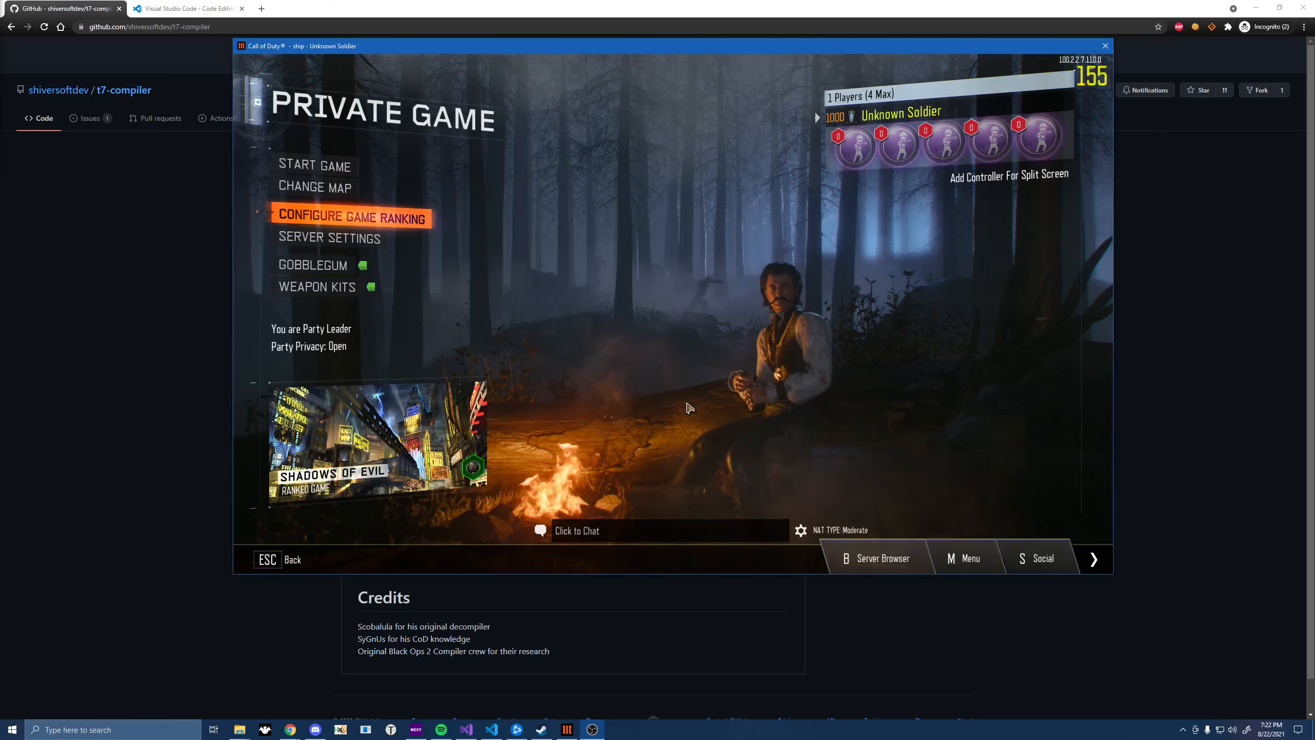
Start downloading the stable Windows build from the Visual Studio Code website
left_click(185, 9)
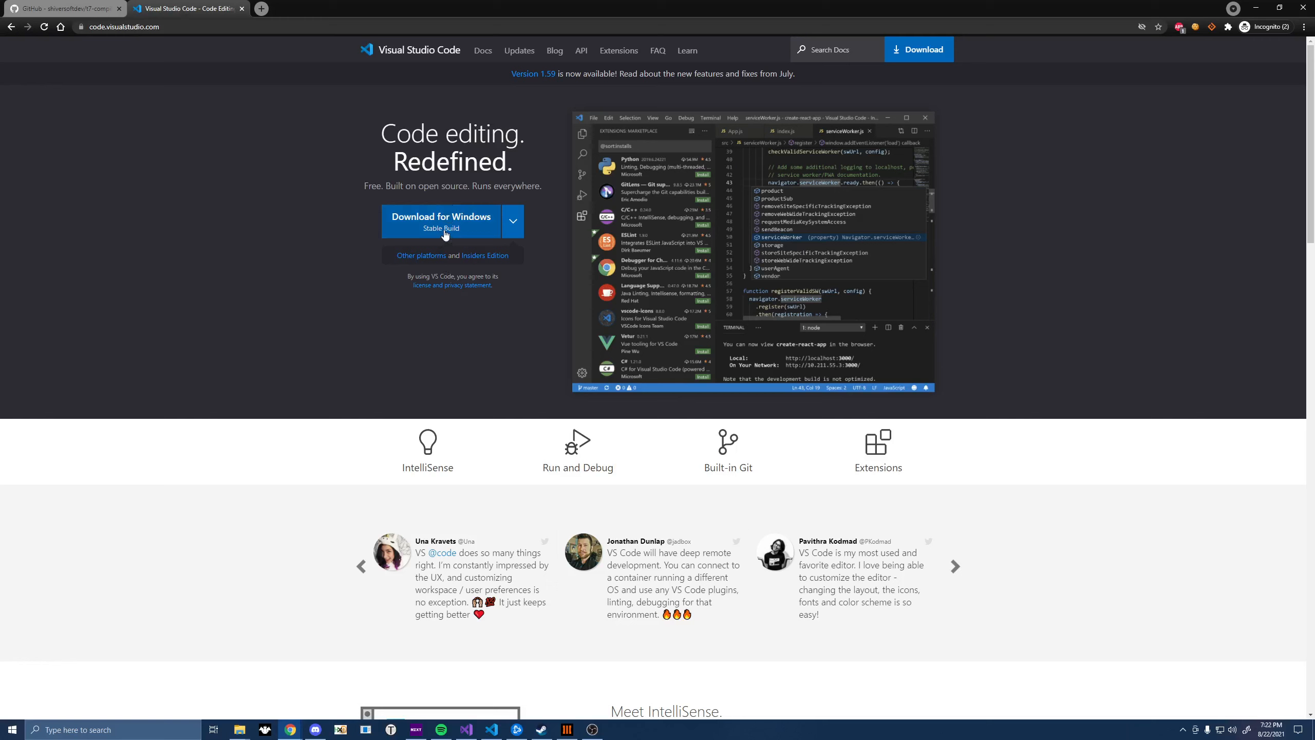
left_click(63, 8)
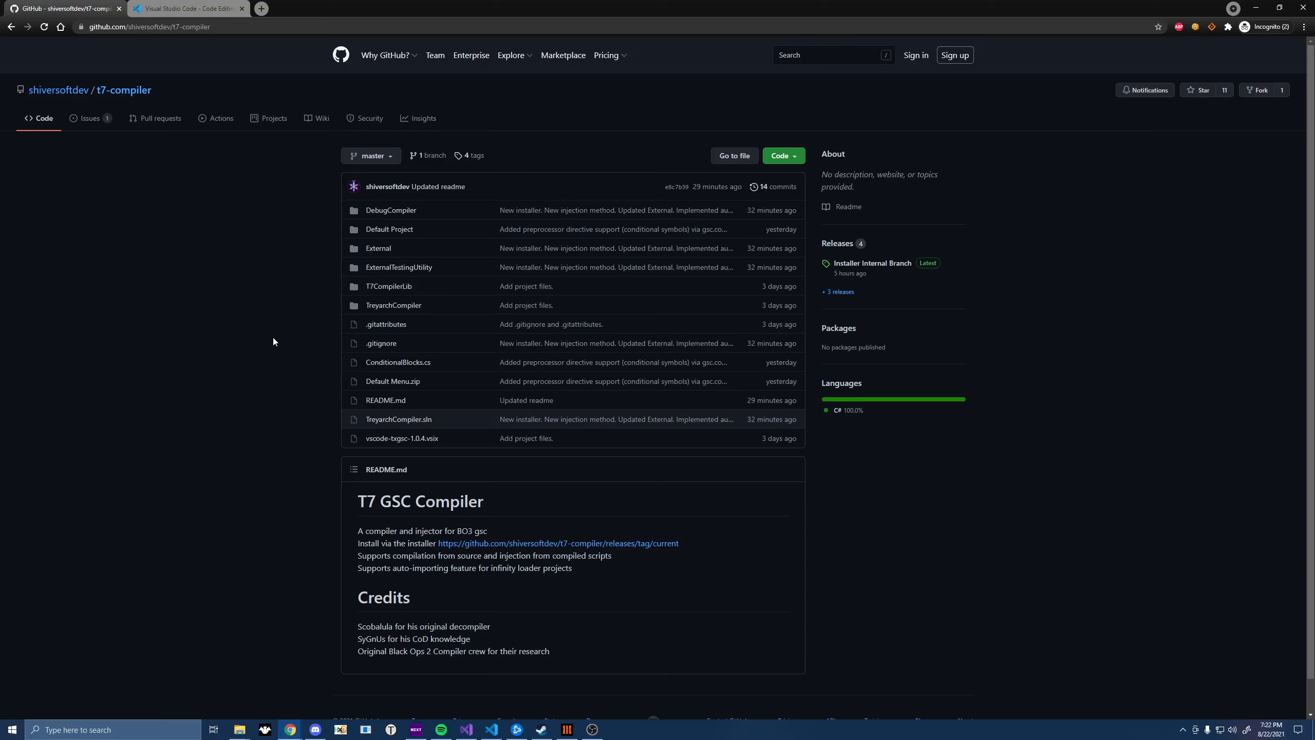
mouse_move(872, 263)
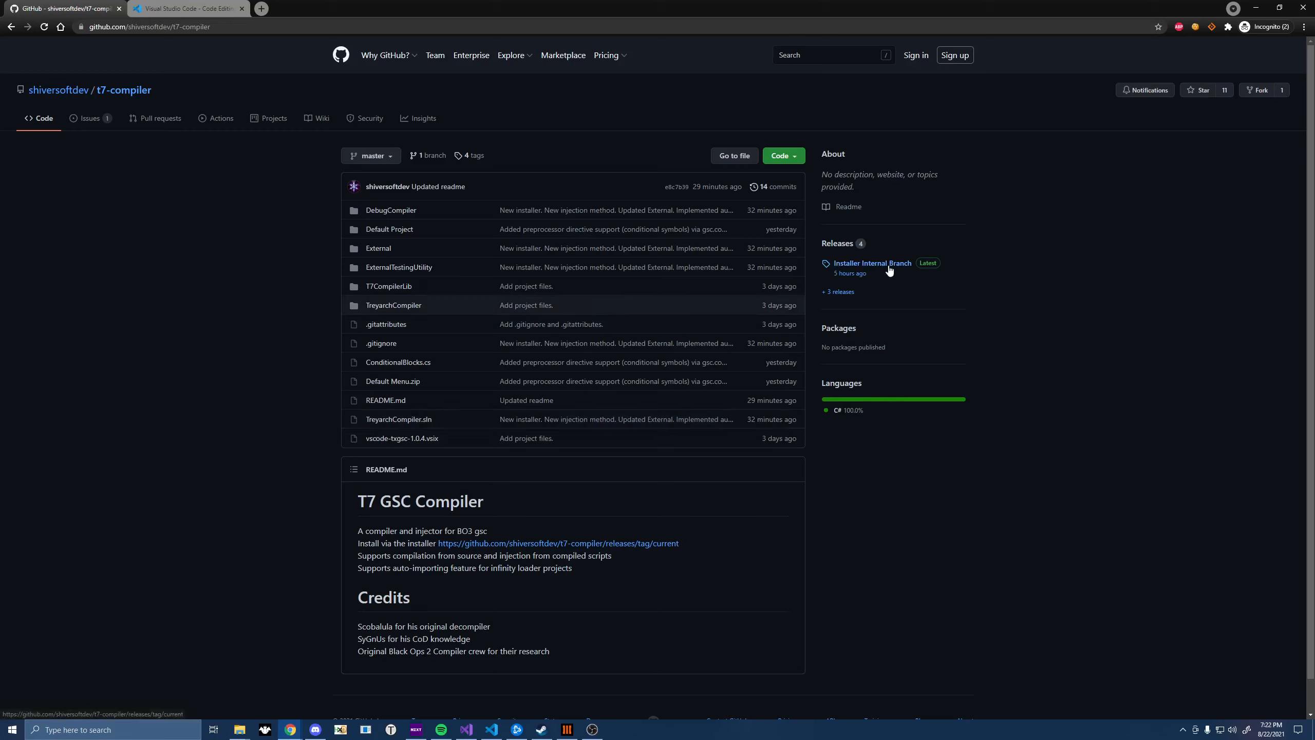
mouse_move(185, 40)
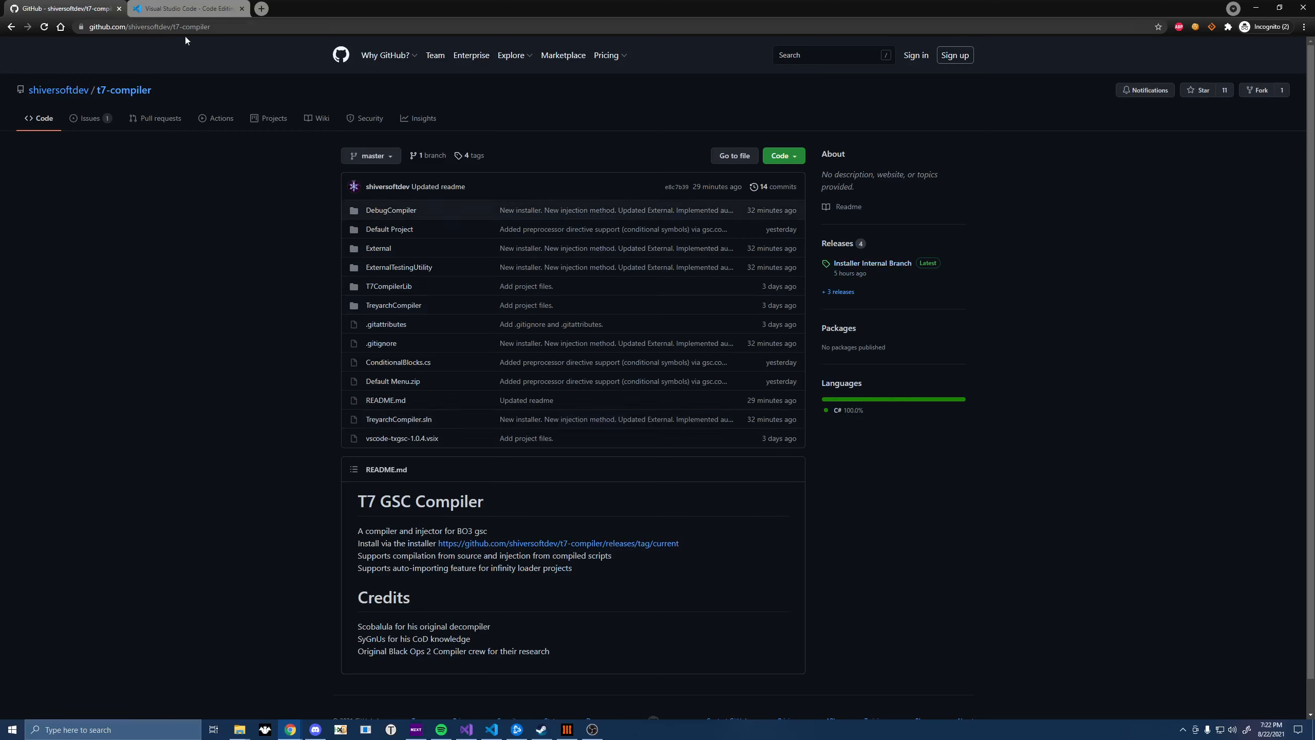
Download t7c_installer.exe from the Installer Internal Branch release of t7-compiler
left_click(147, 25)
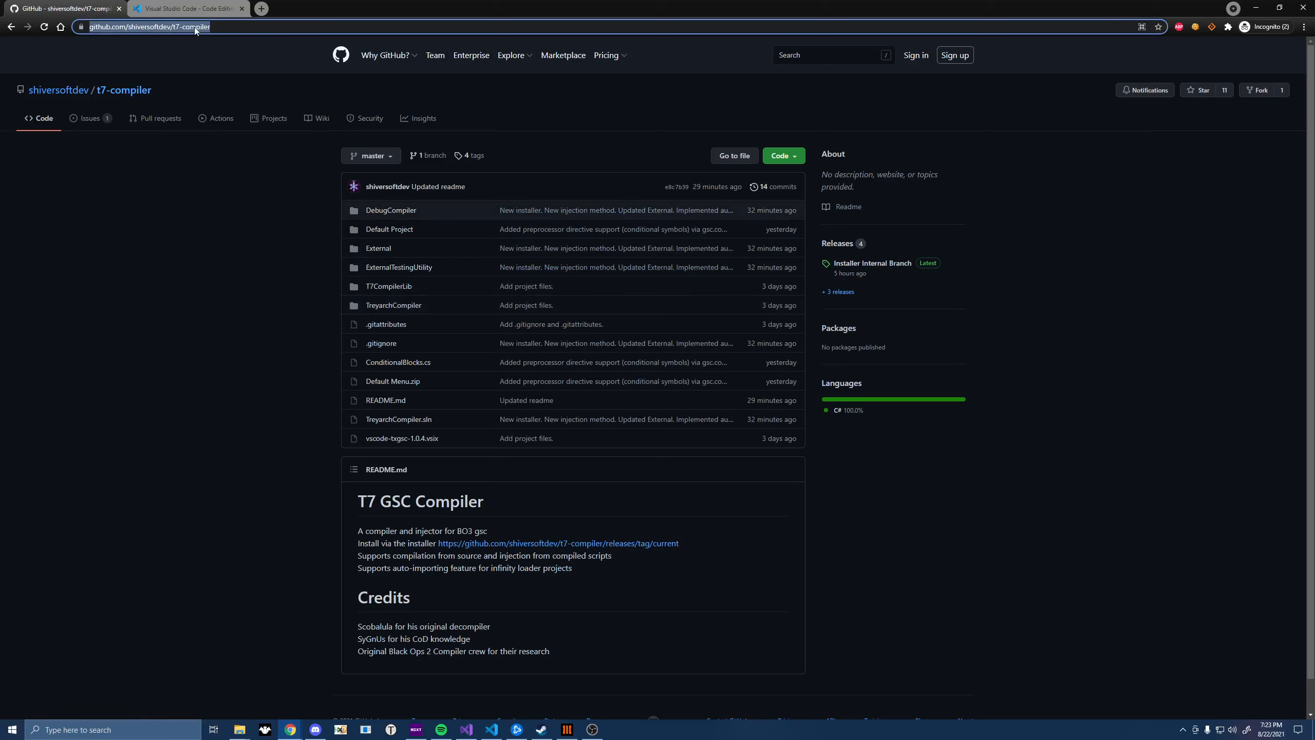
mouse_move(265, 295)
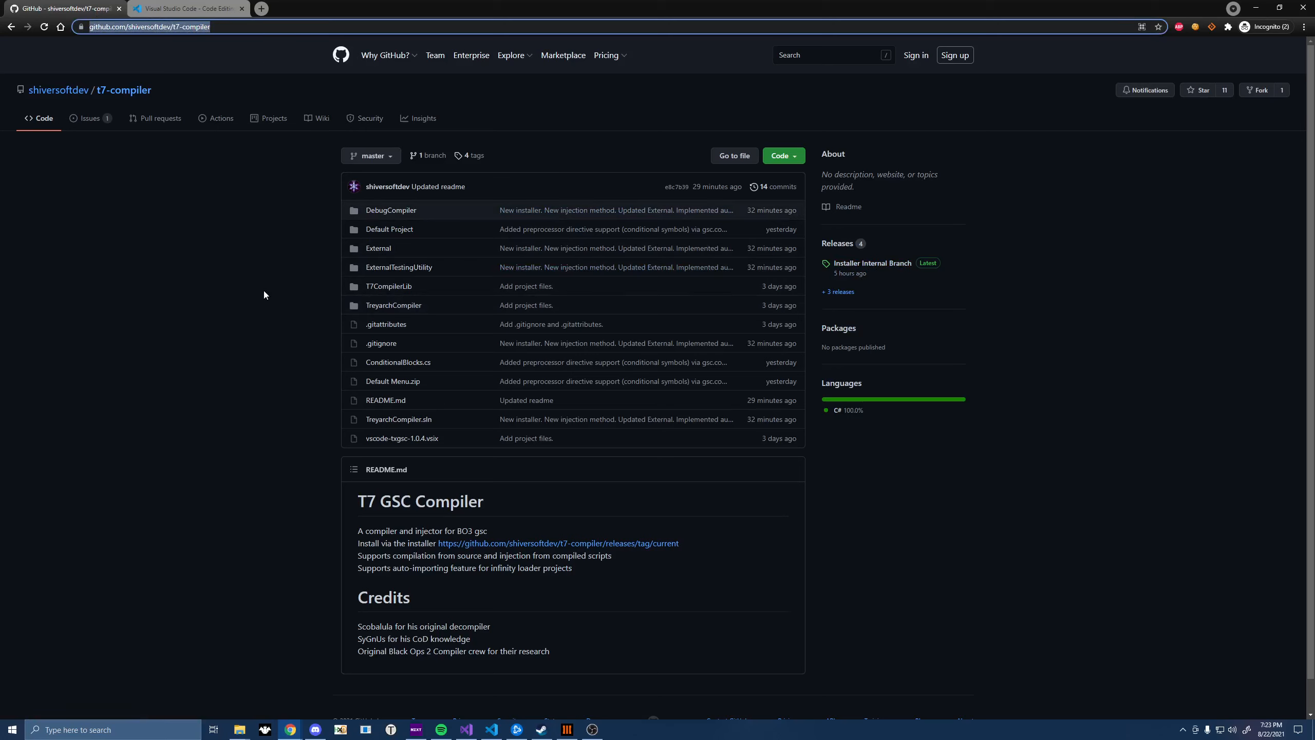
mouse_move(1036, 316)
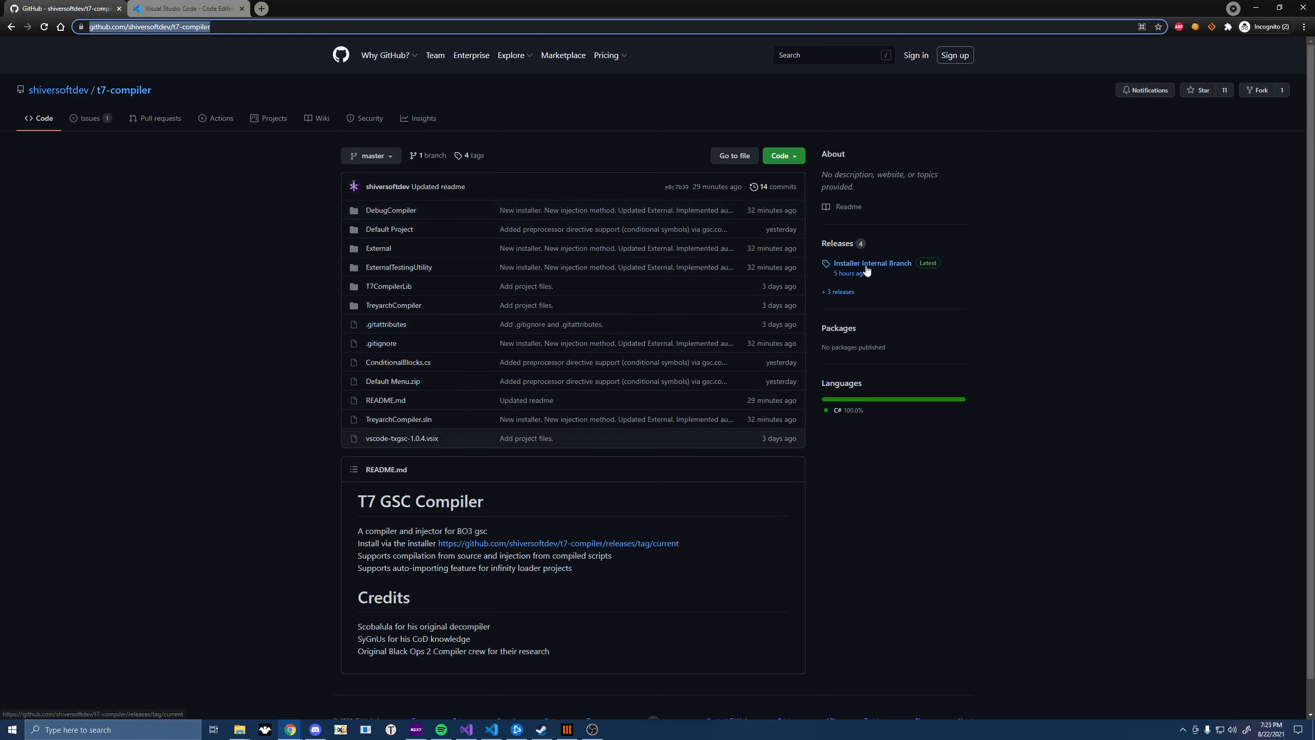
left_click(872, 263)
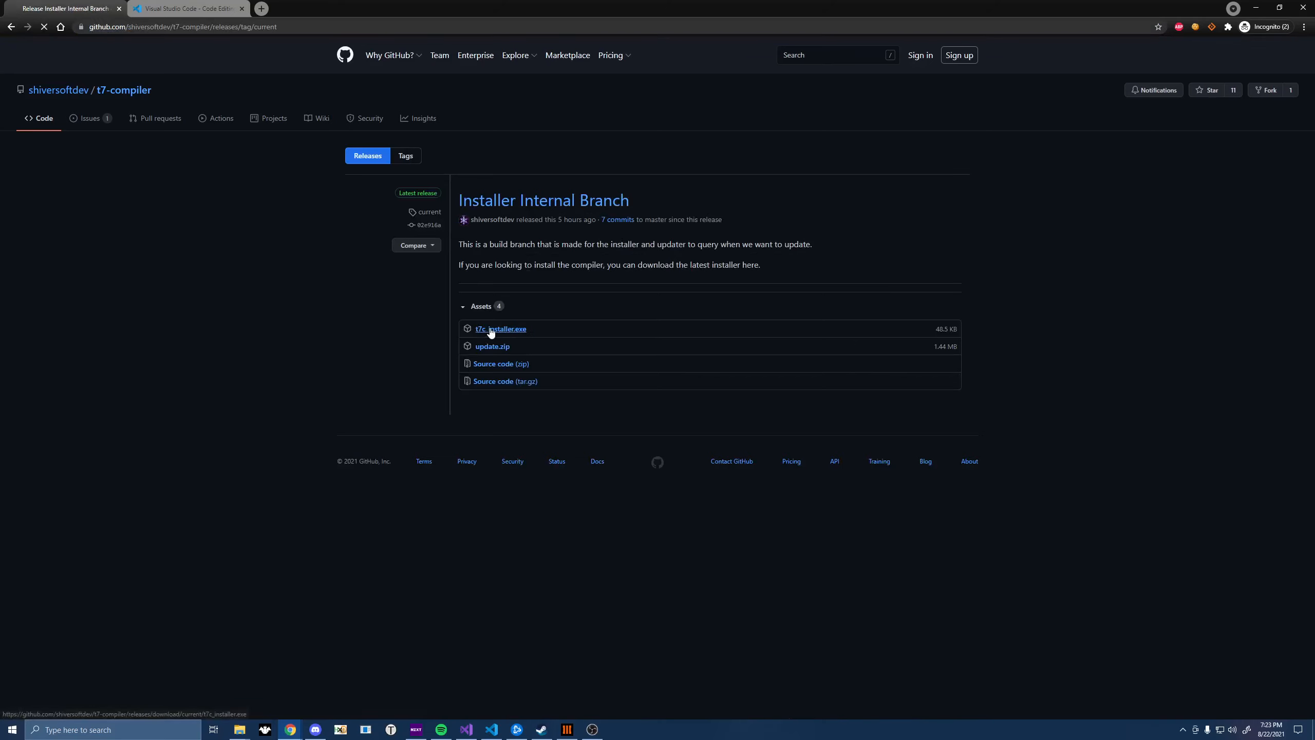
left_click(500, 328)
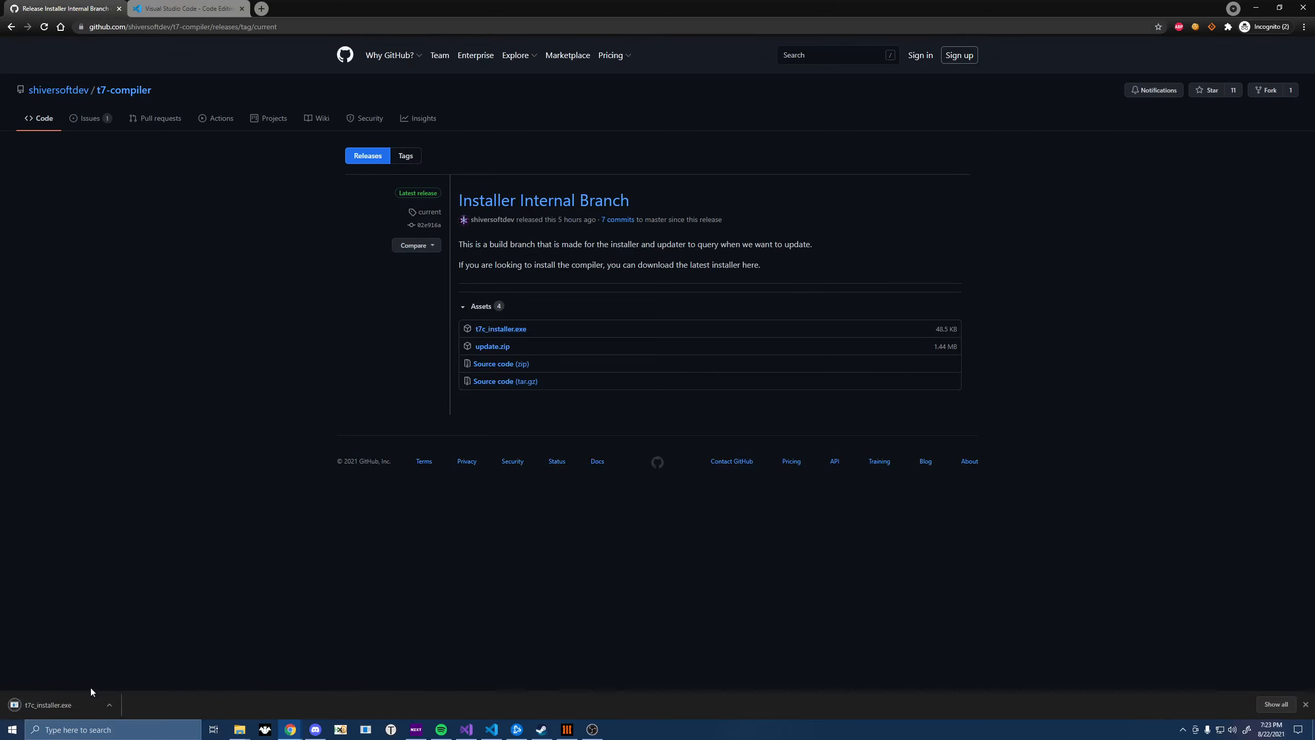
Run t7c_installer.exe, install the compiler and the VS Code GSC extension, and accept the success dialog
left_click(48, 705)
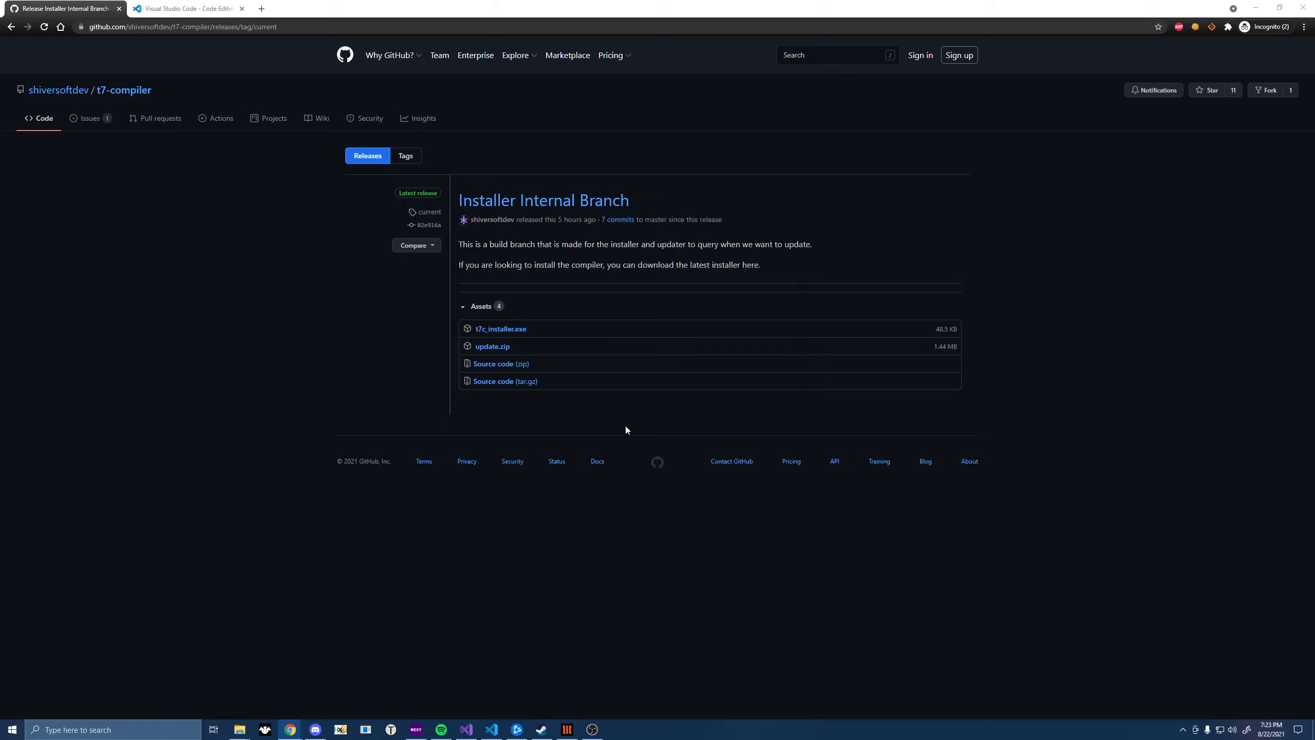
left_click(617, 729)
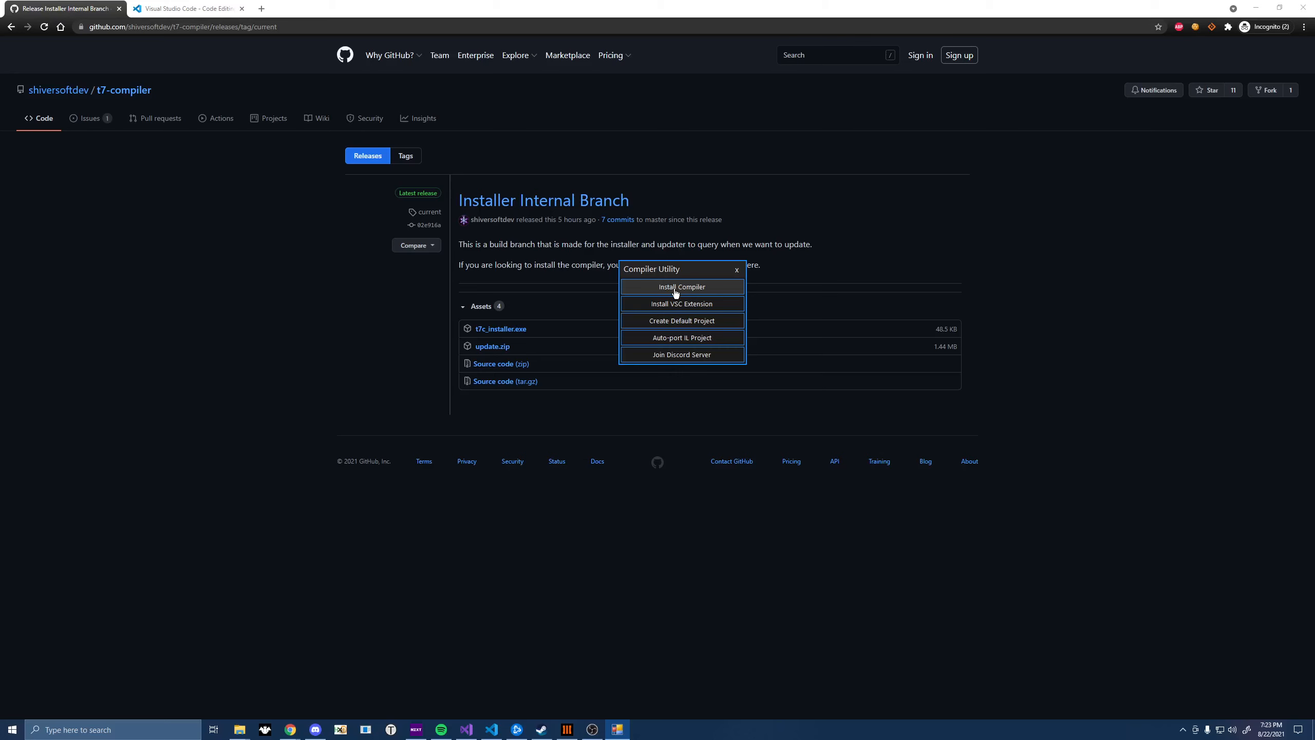
mouse_move(689, 323)
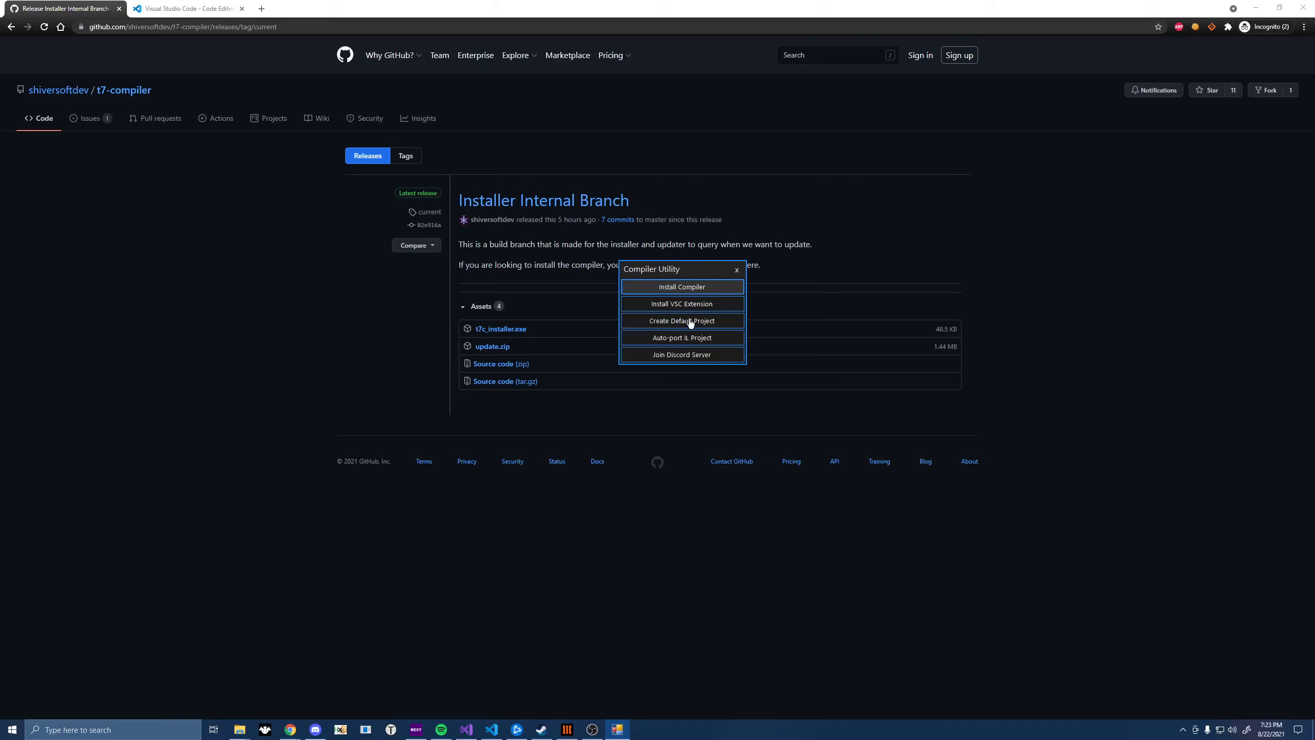
left_click(683, 305)
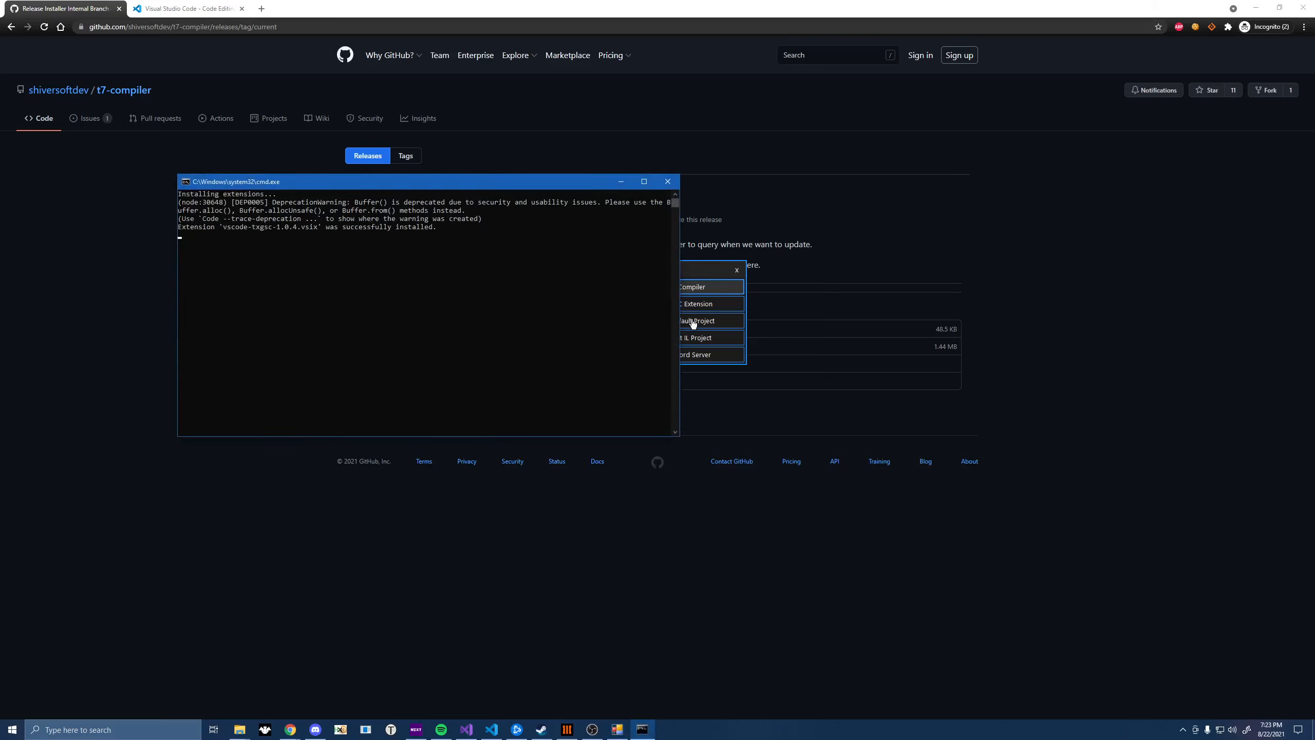
left_click(683, 285)
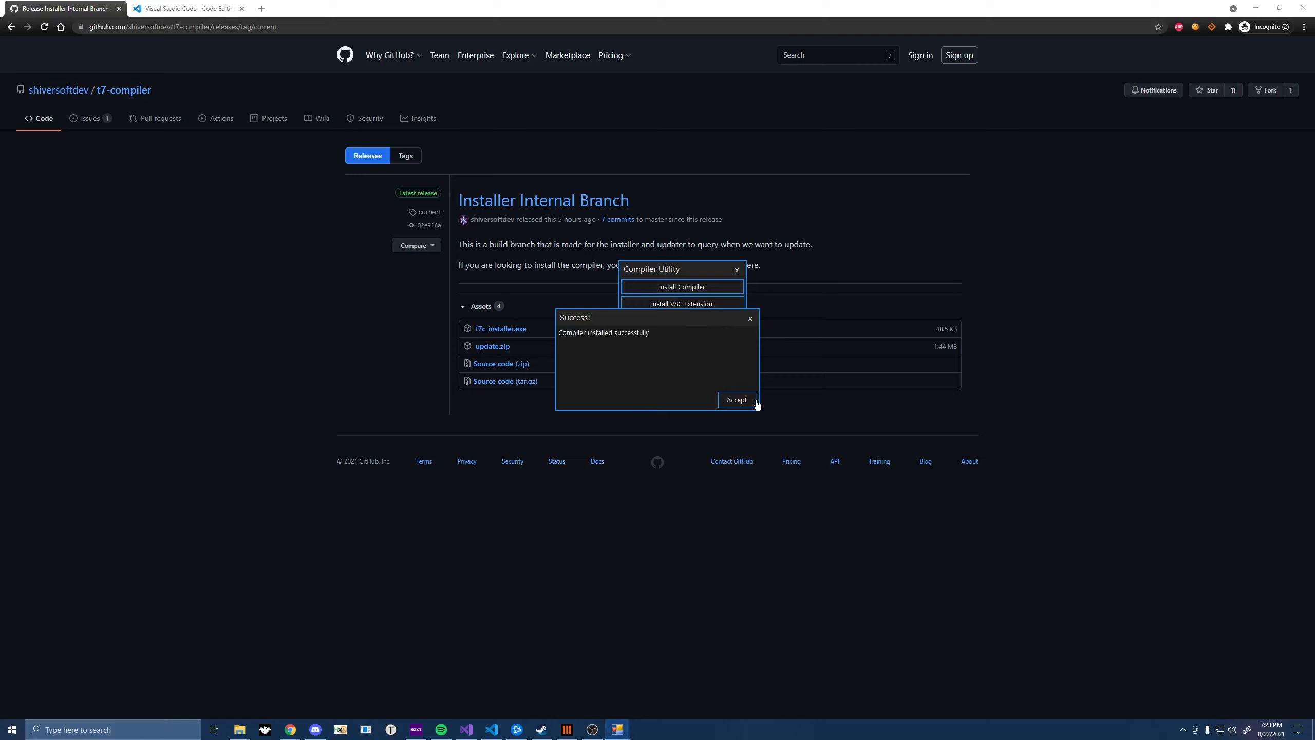
left_click(736, 400)
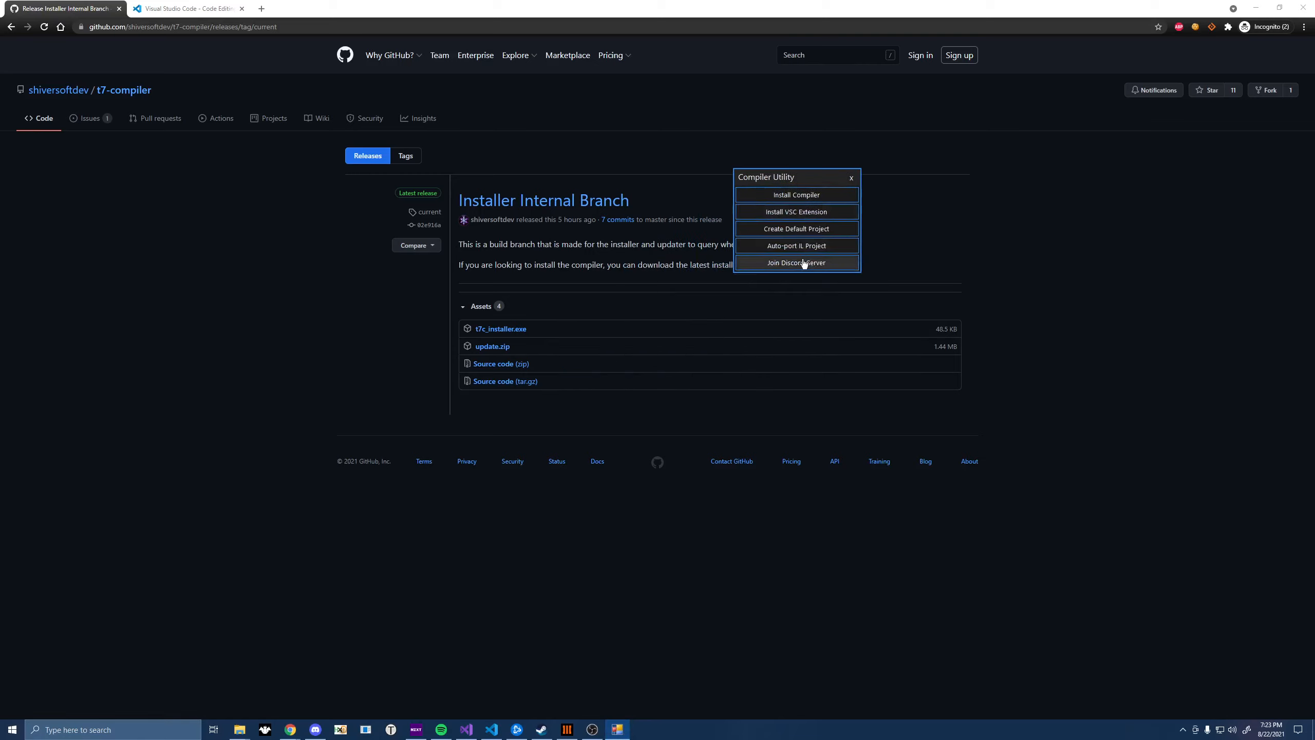
mouse_move(795, 228)
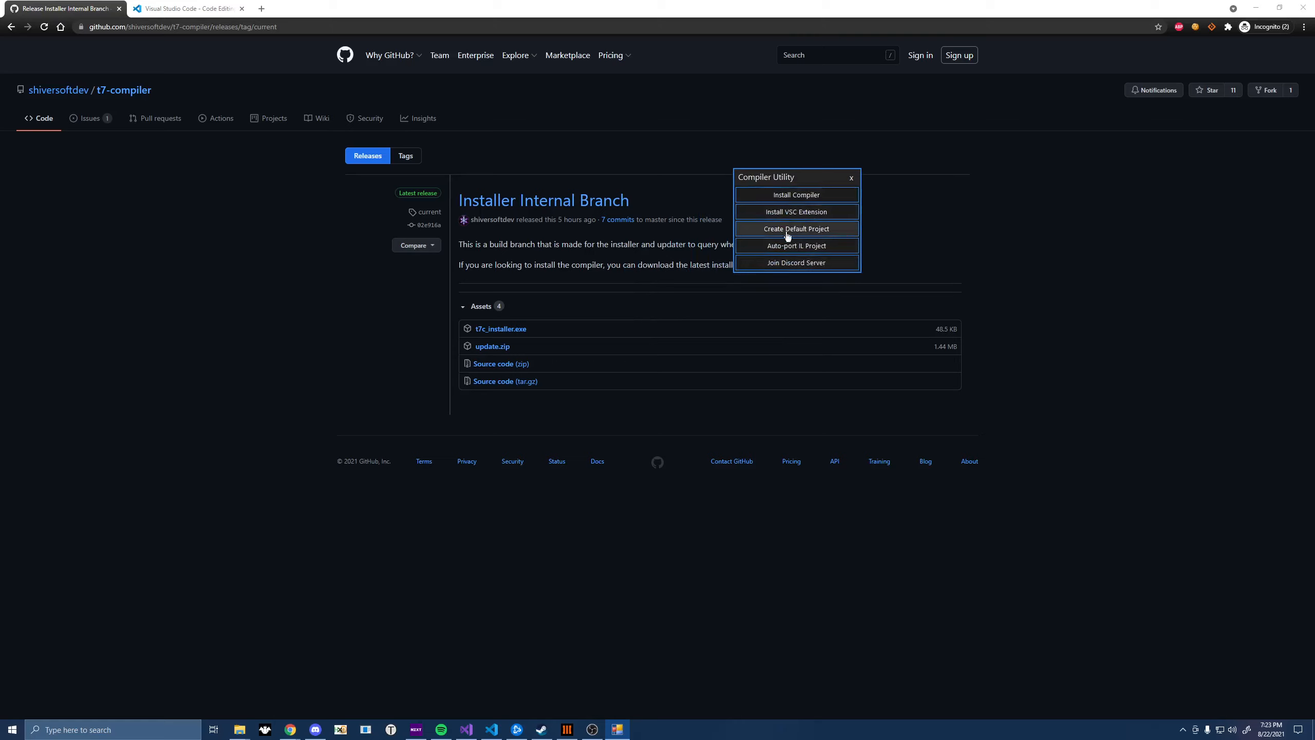
In the Project Migration Utility, choose the Default Menu folder inside youtube as the project to import
left_click(796, 246)
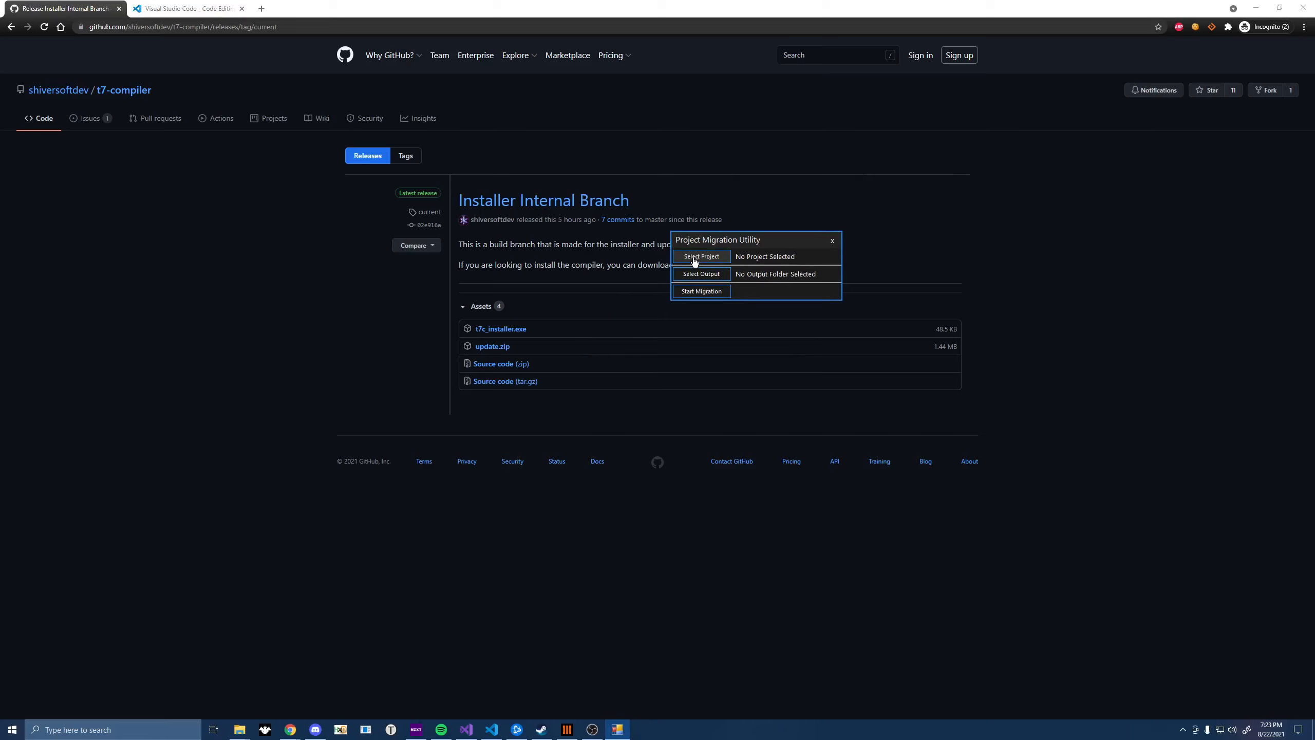
left_click(701, 256)
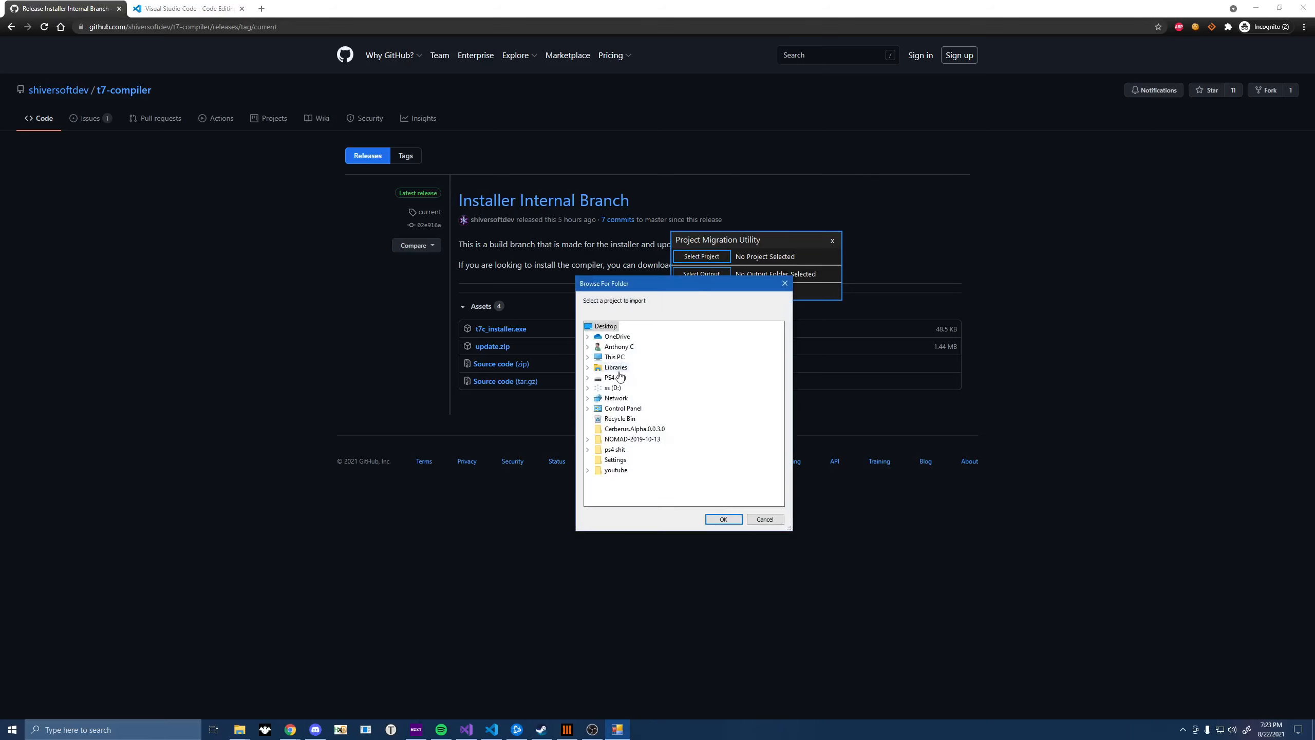
left_click(588, 356)
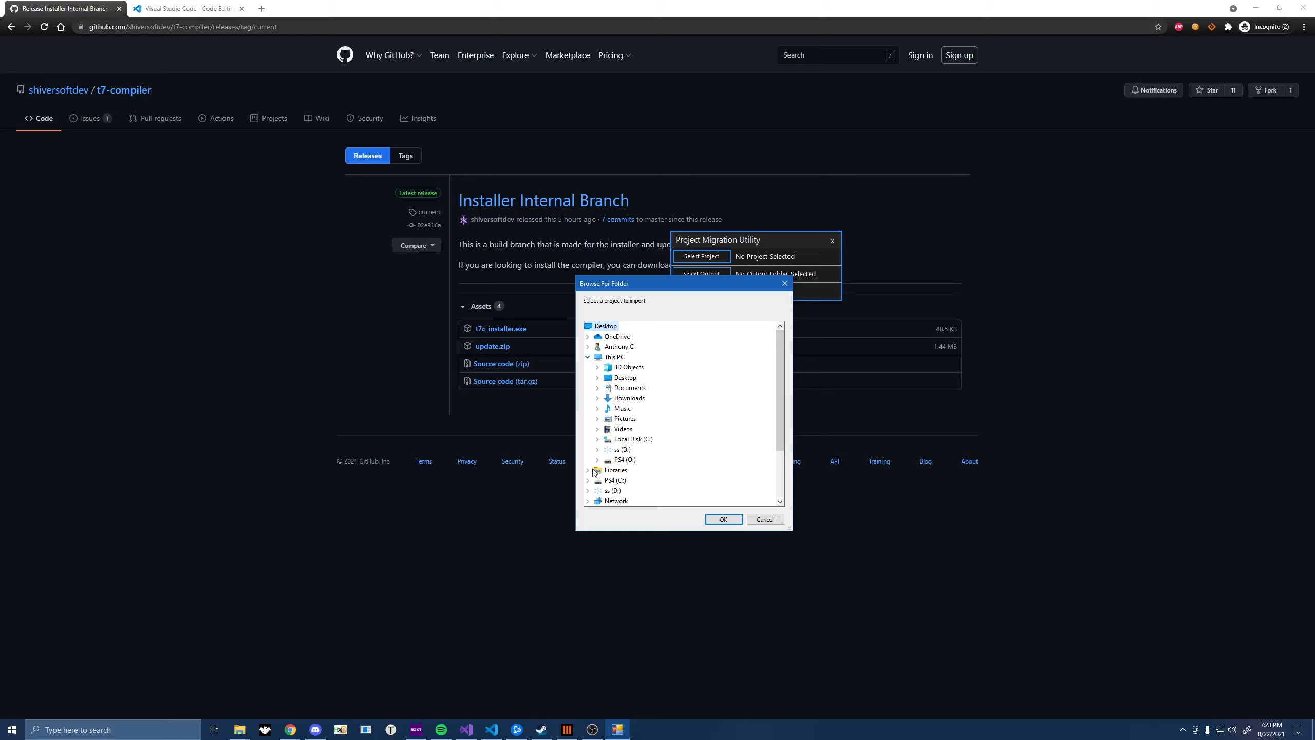
left_click(587, 356)
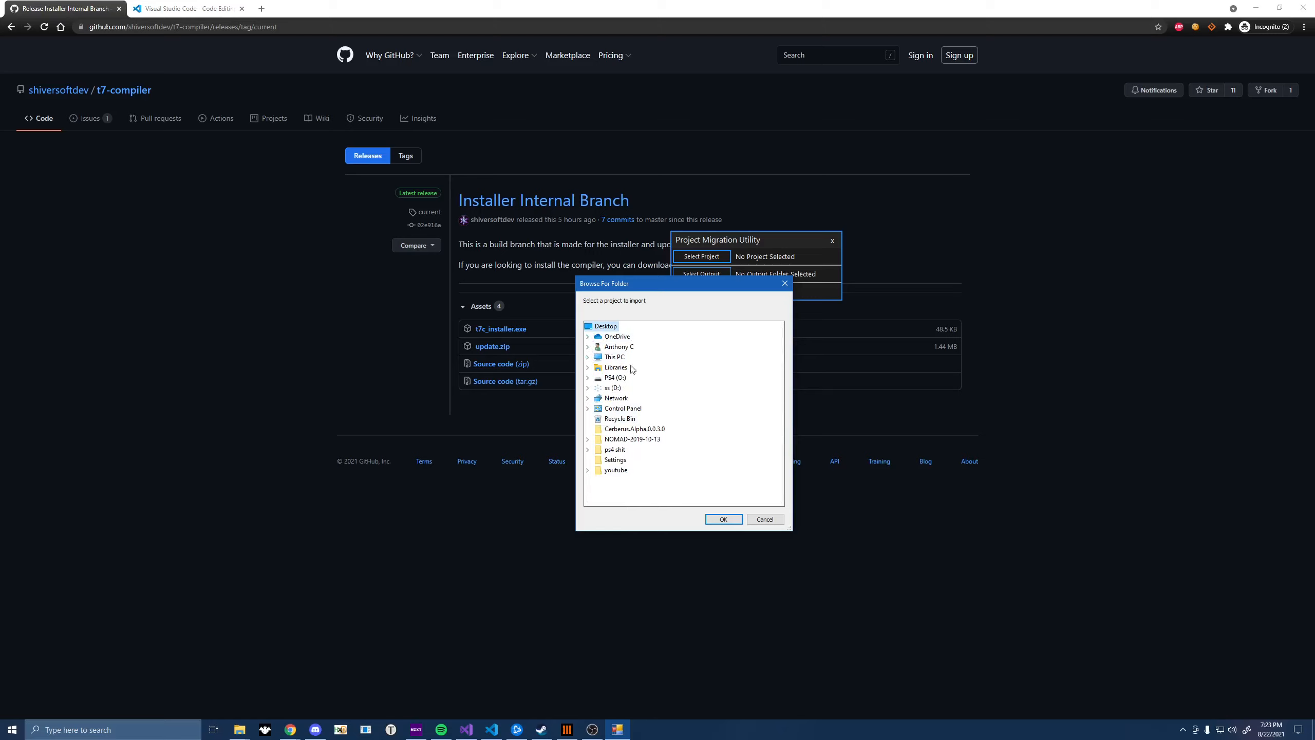
left_click(587, 469)
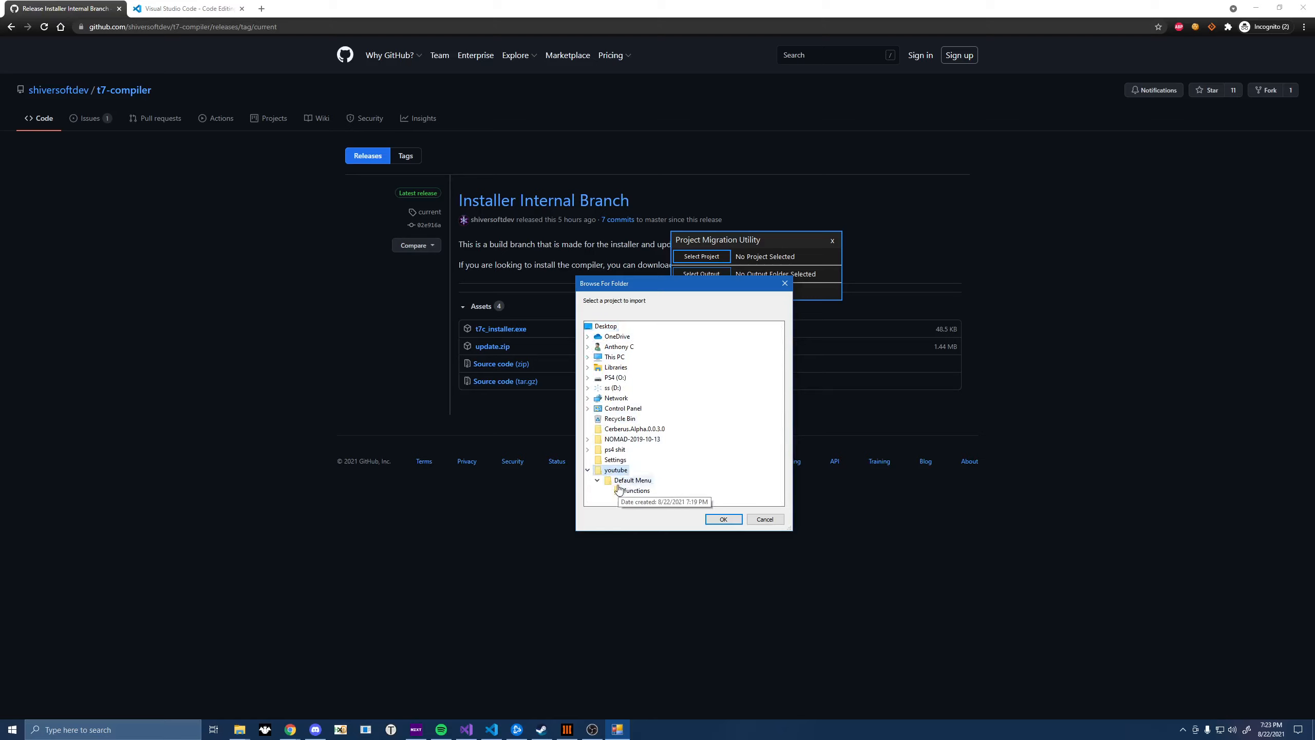
left_click(597, 479)
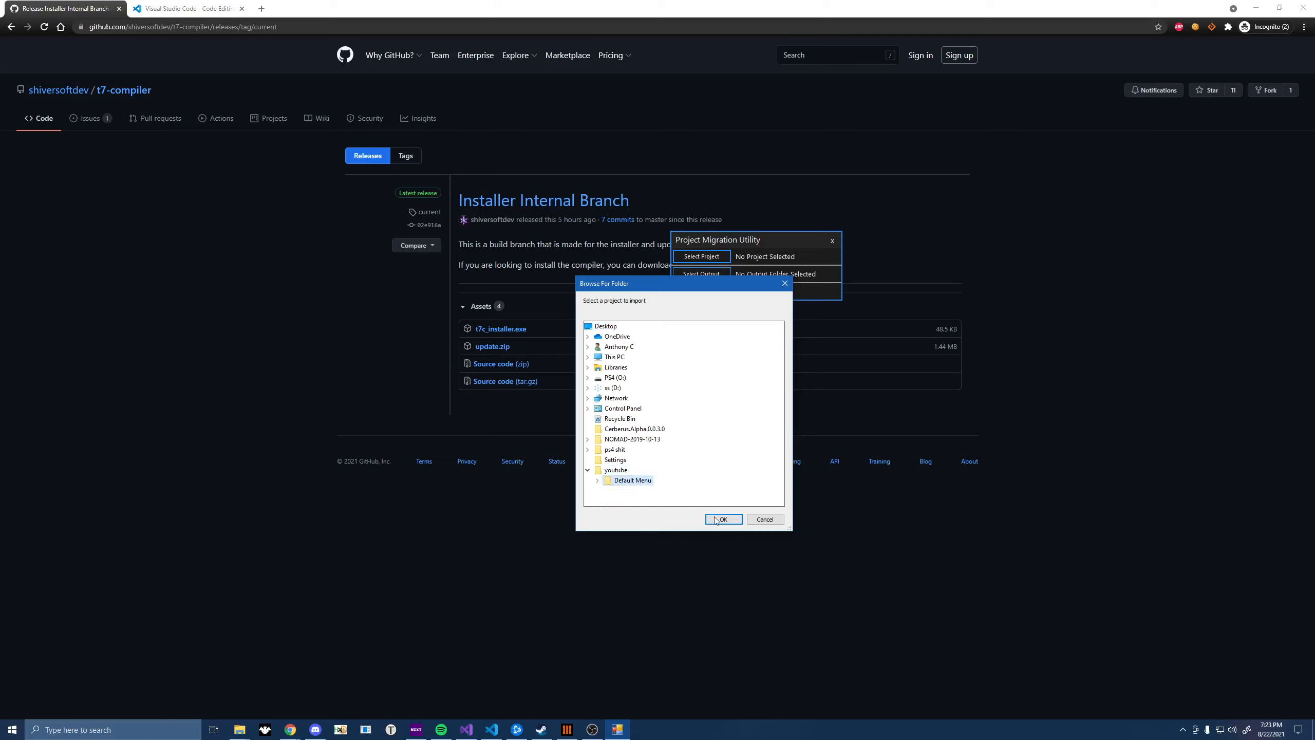
left_click(722, 518)
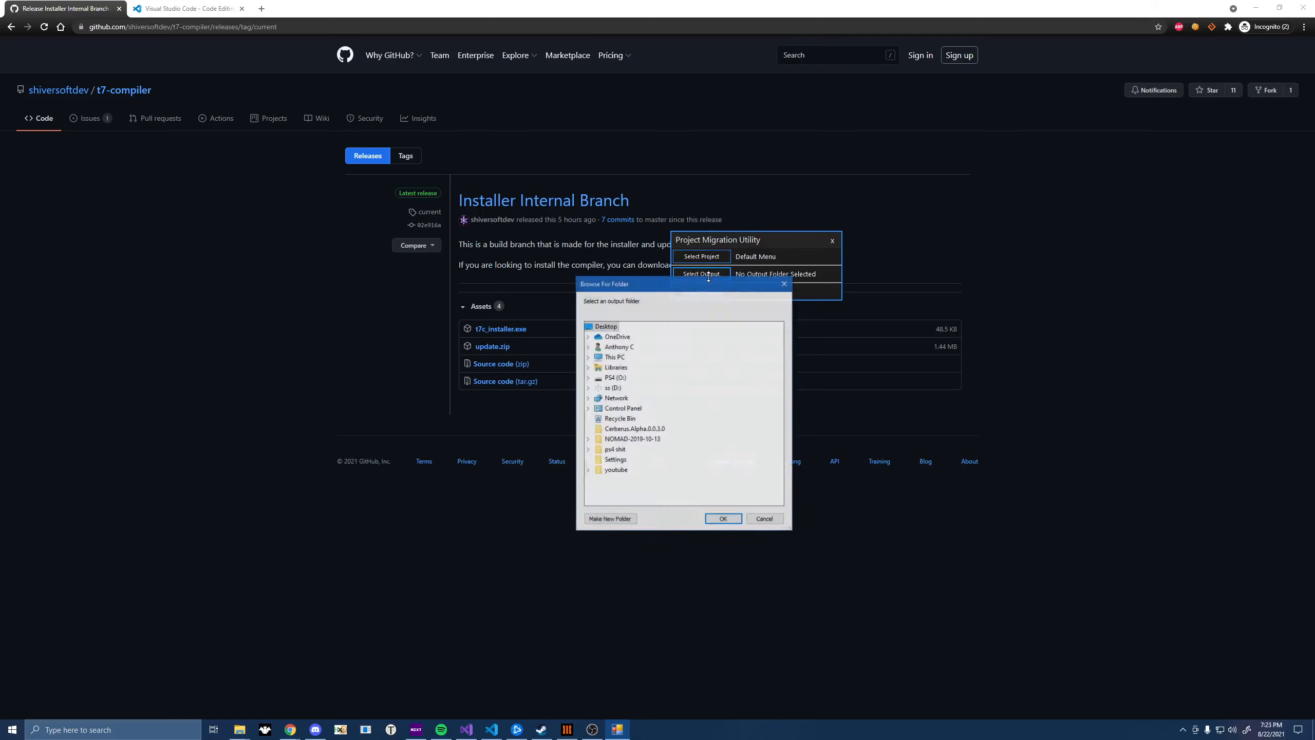
Create a new folder named Imported inside youtube and set it as the migration output
left_click(589, 468)
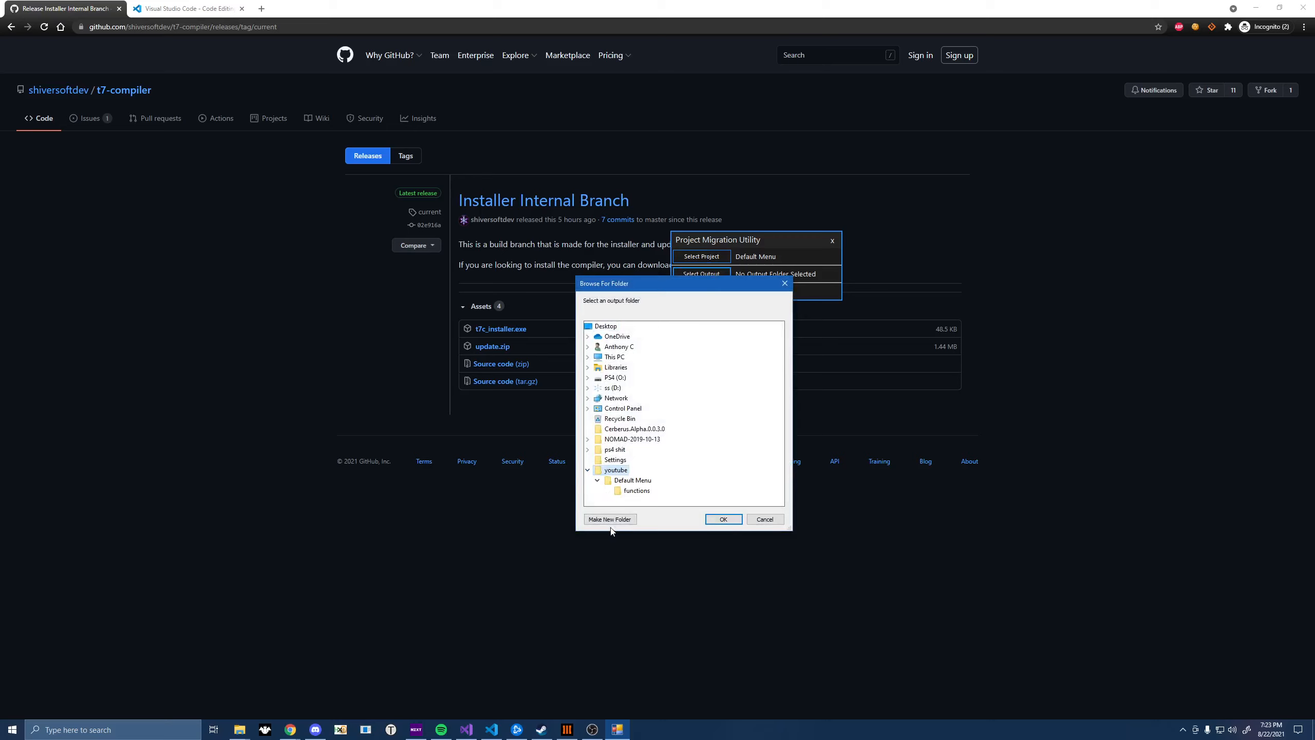
left_click(609, 518)
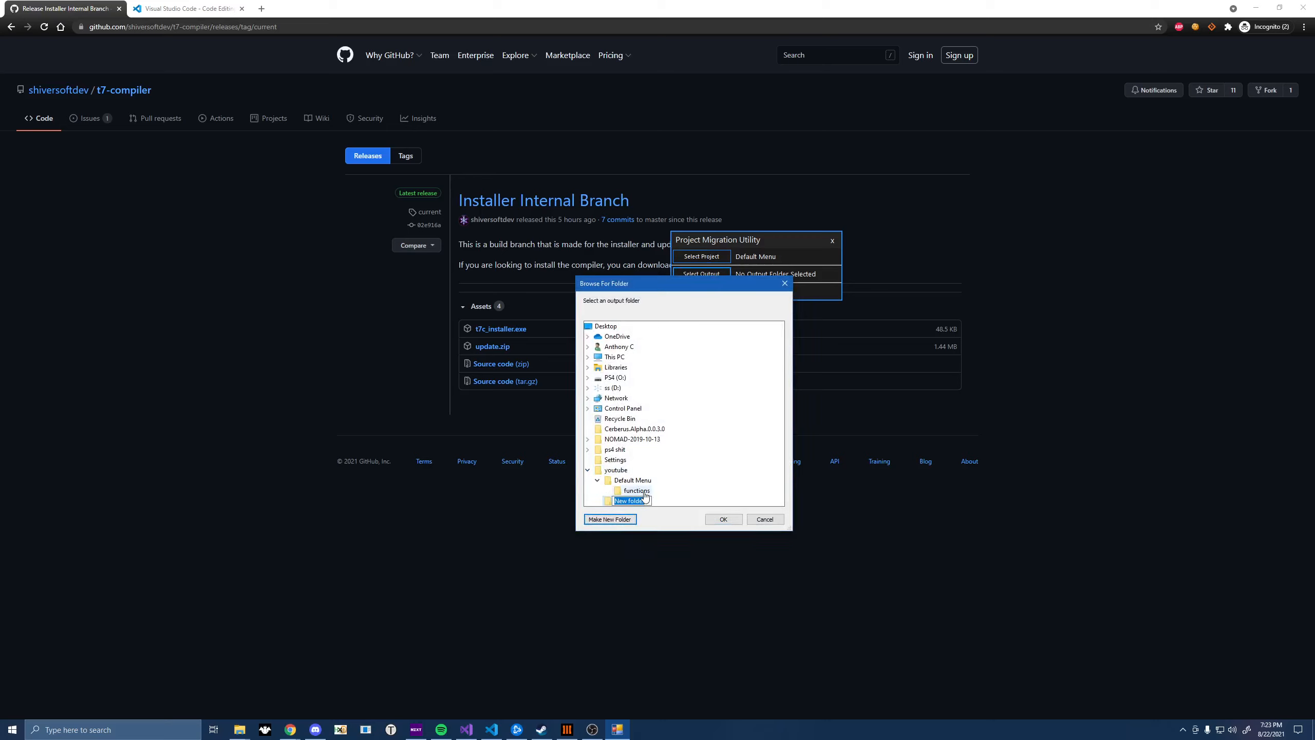
type("Imported")
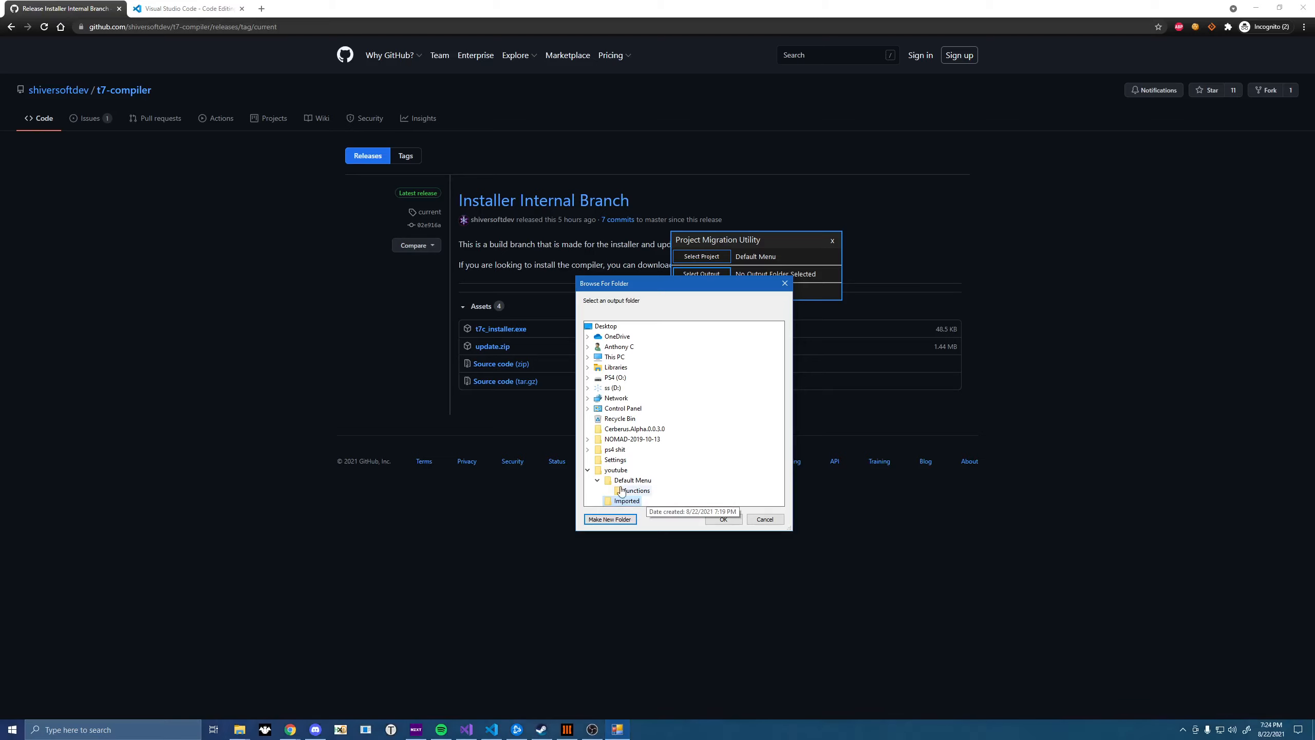
left_click(626, 490)
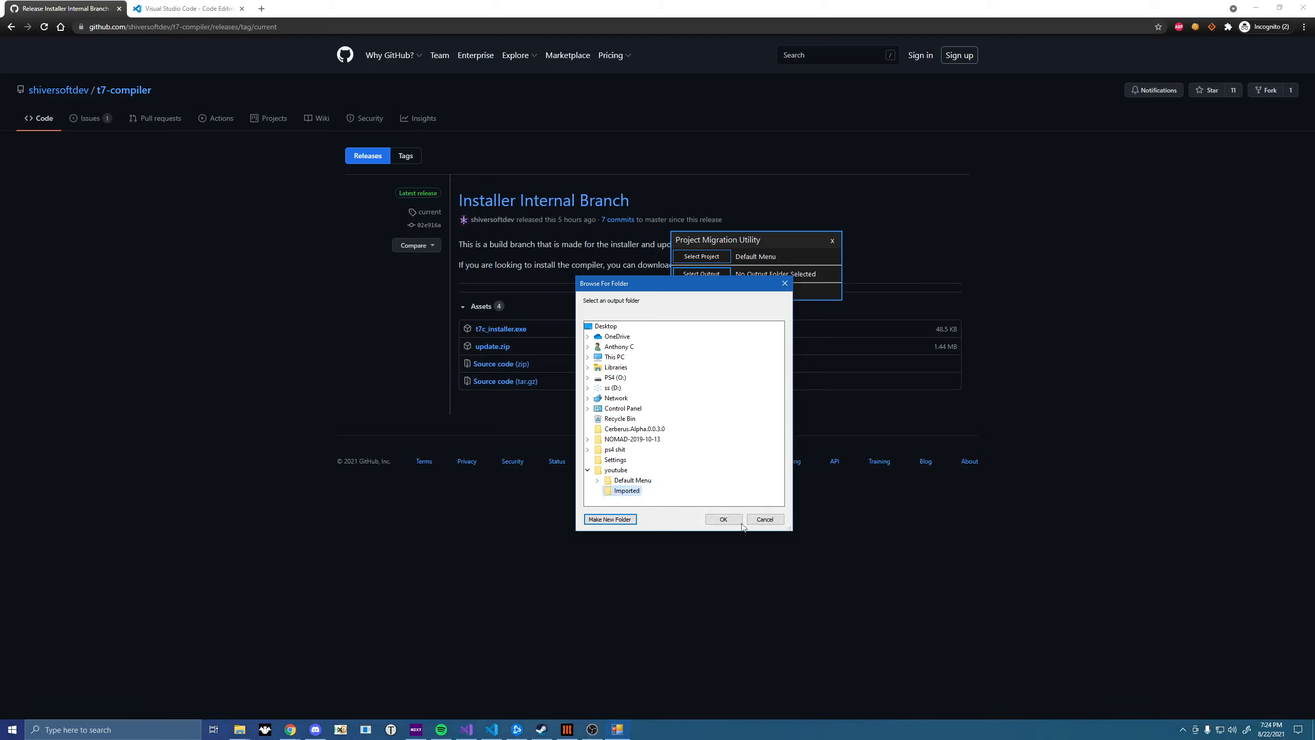
left_click(723, 519)
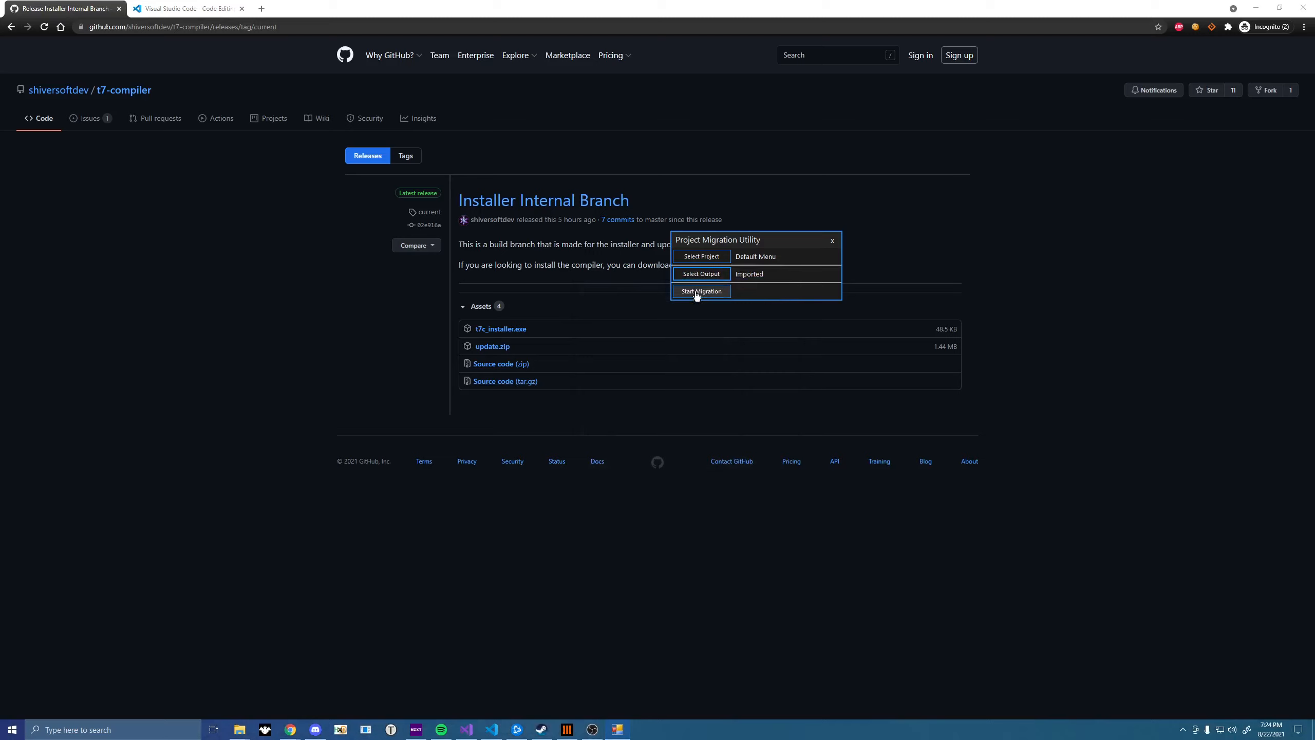
Run the migration into Imported, accept the success message and close the Compiler Utility
left_click(701, 291)
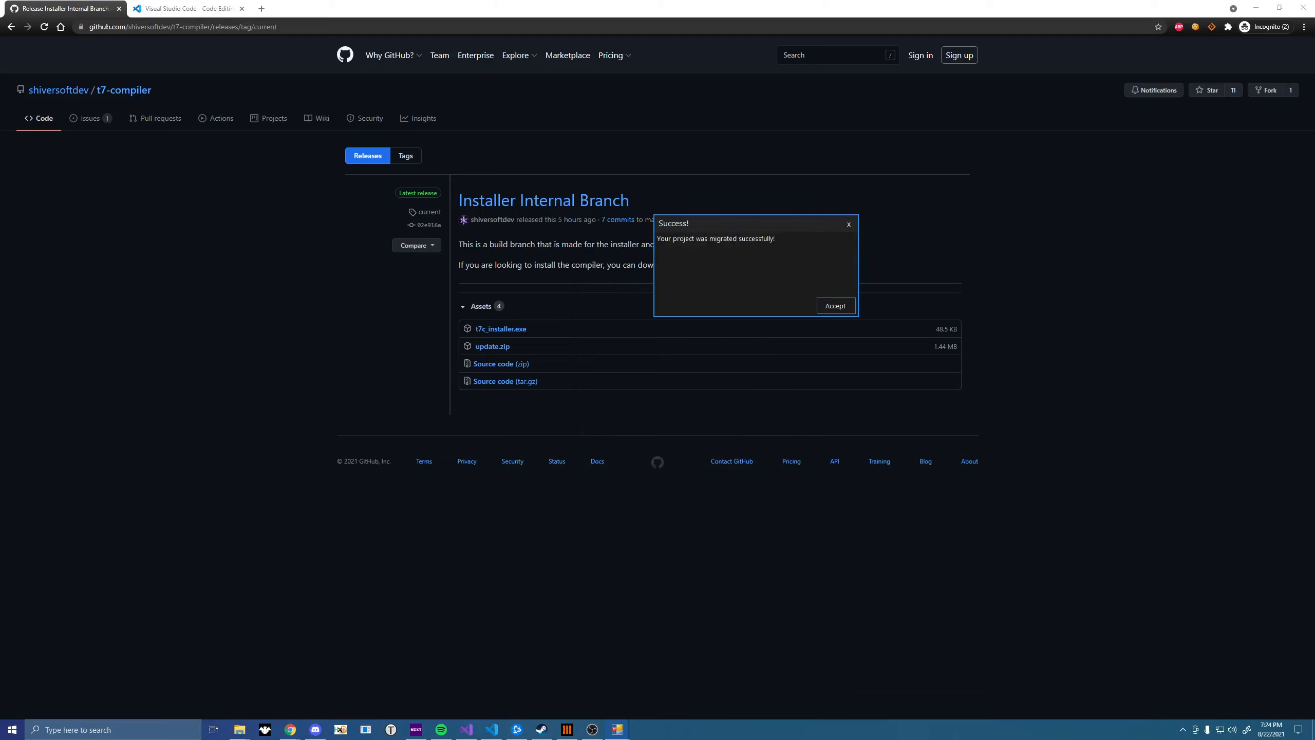
left_click(833, 304)
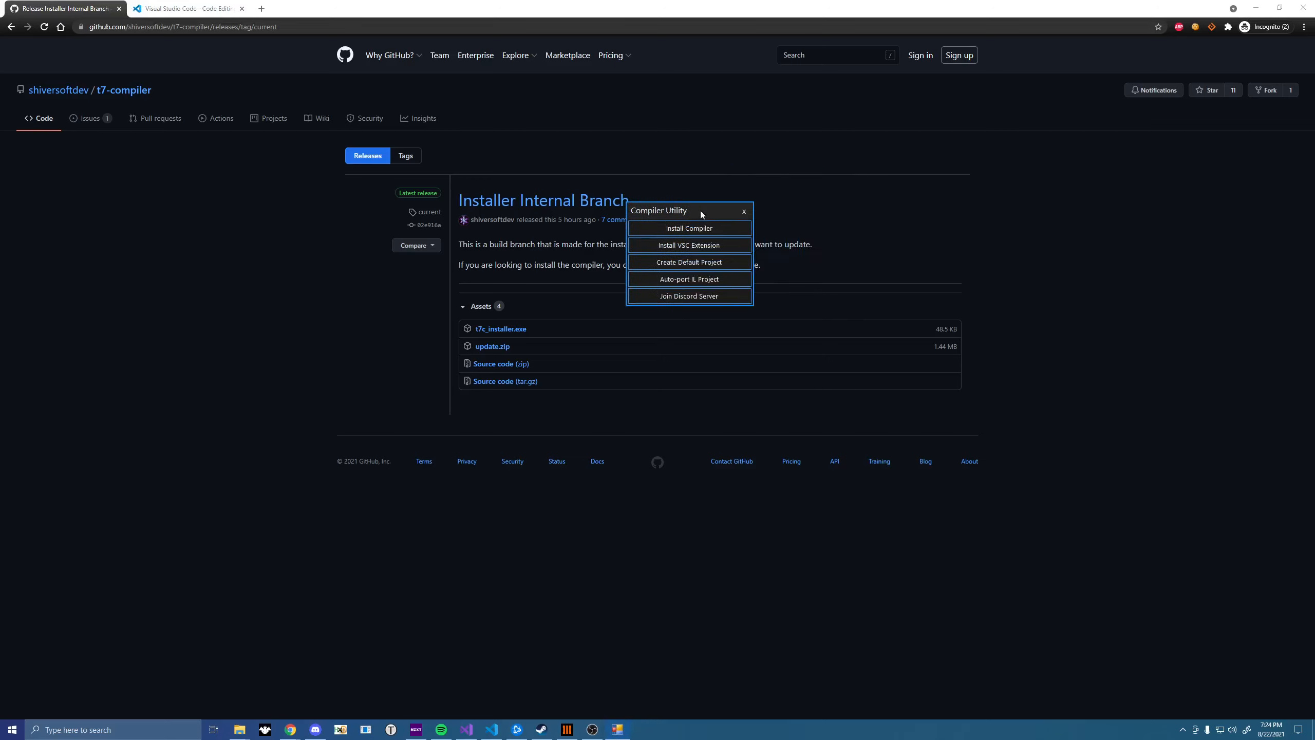
mouse_move(687, 295)
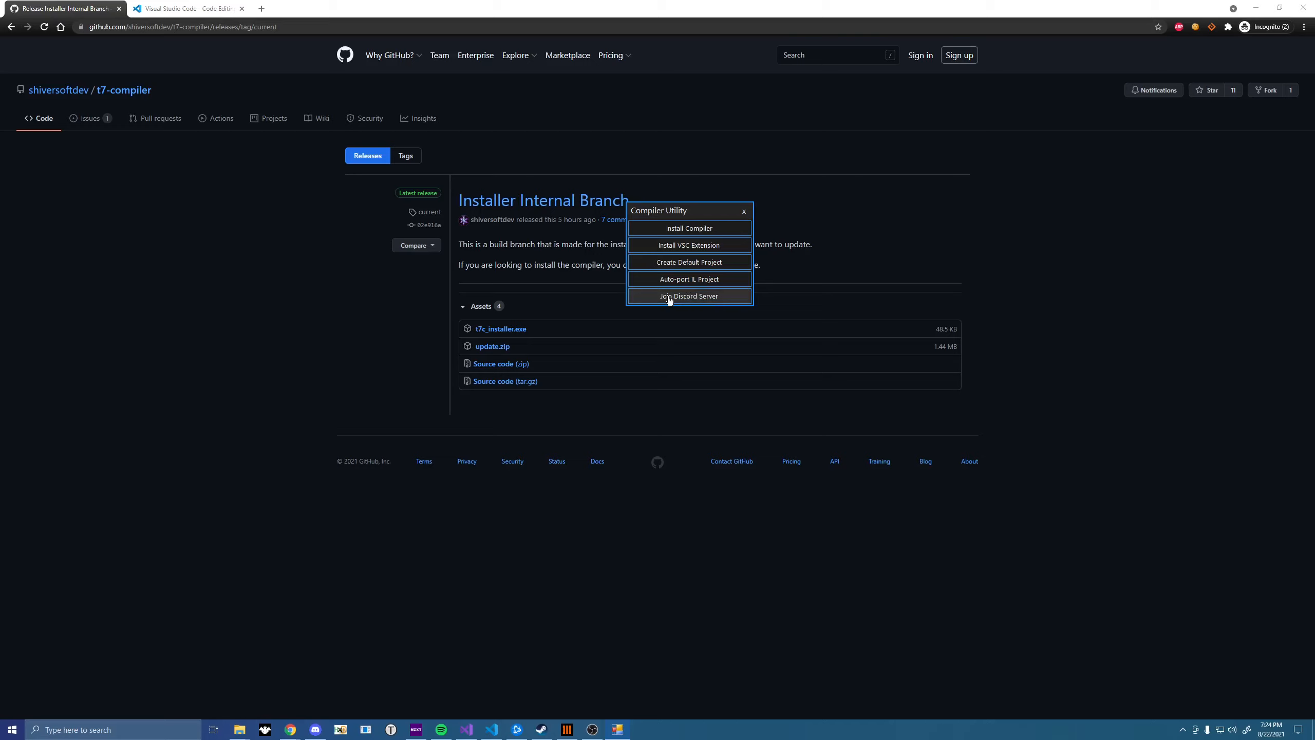
mouse_move(683, 307)
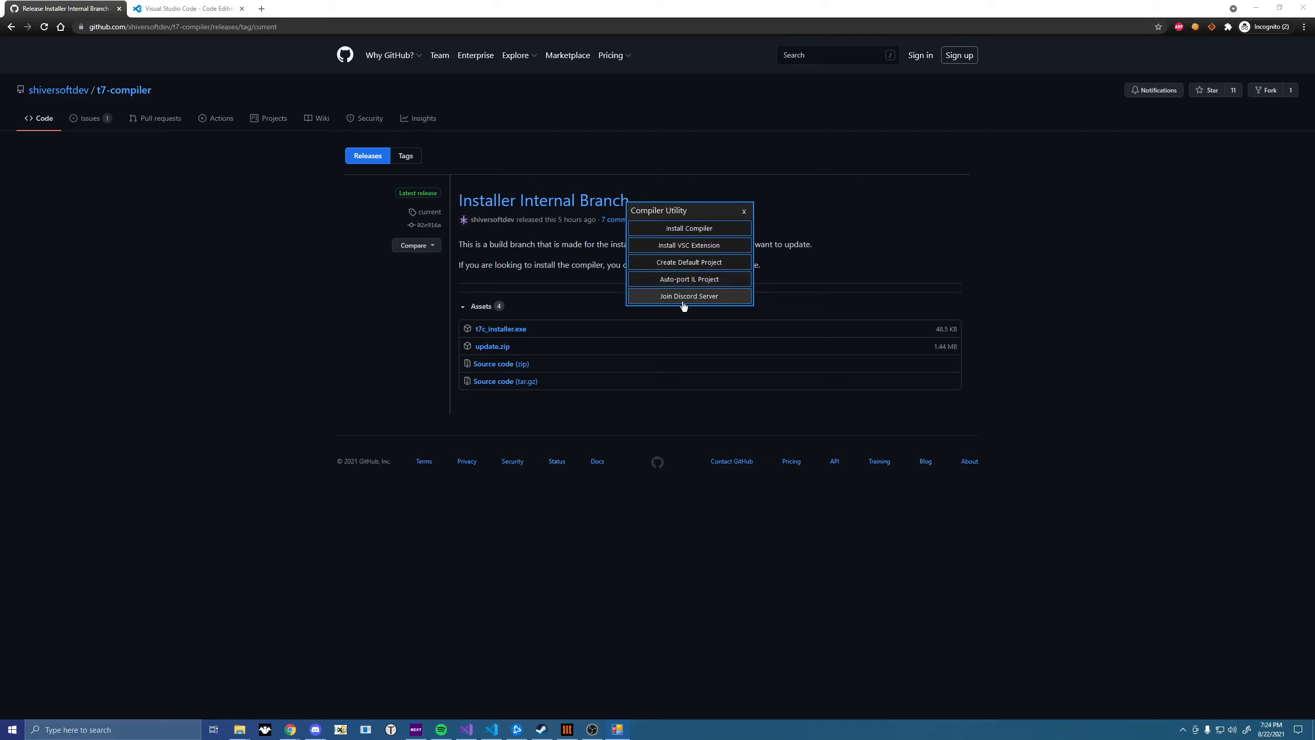
mouse_move(689, 262)
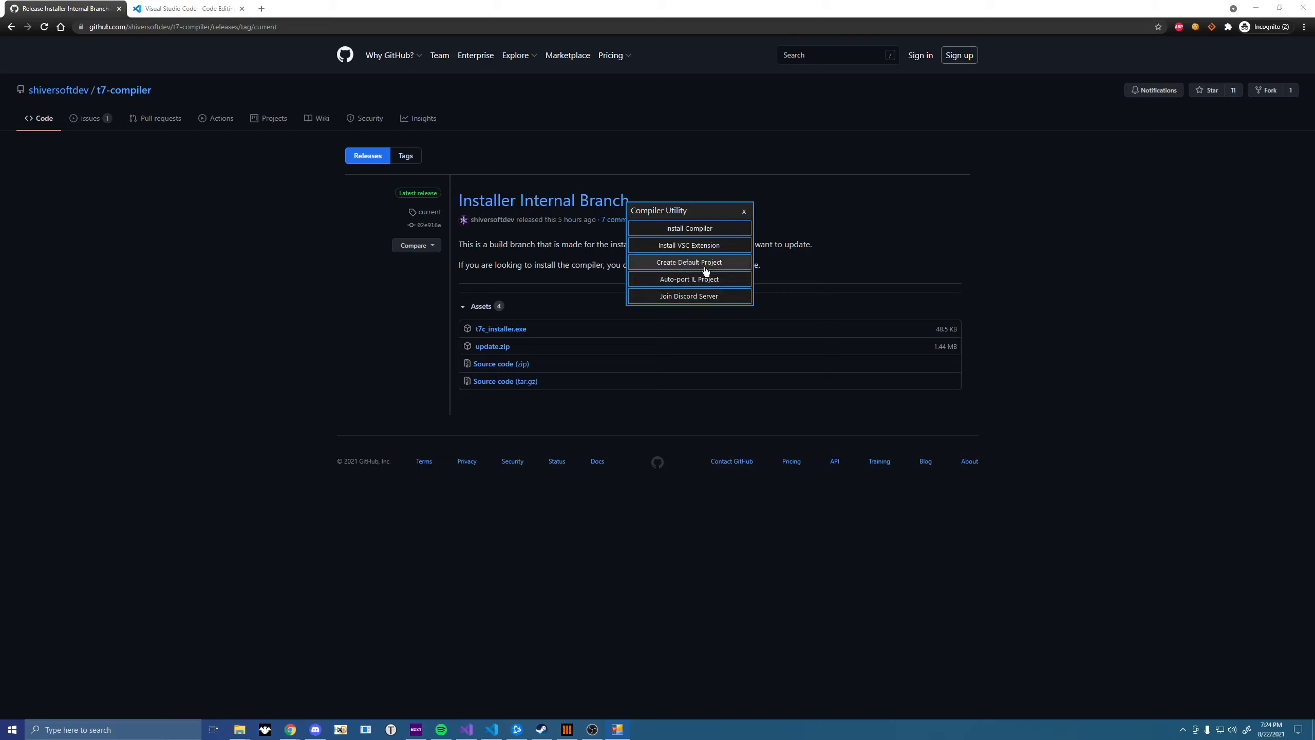
mouse_move(699, 263)
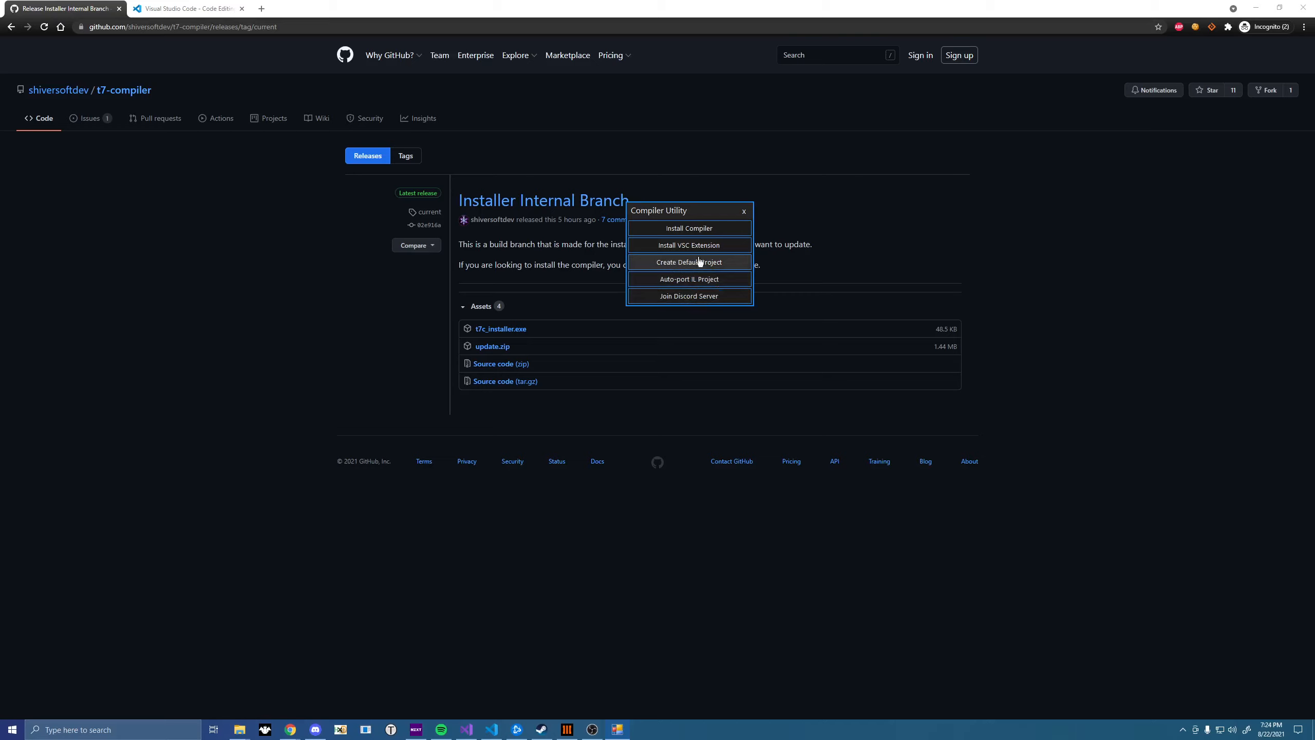
mouse_move(689, 245)
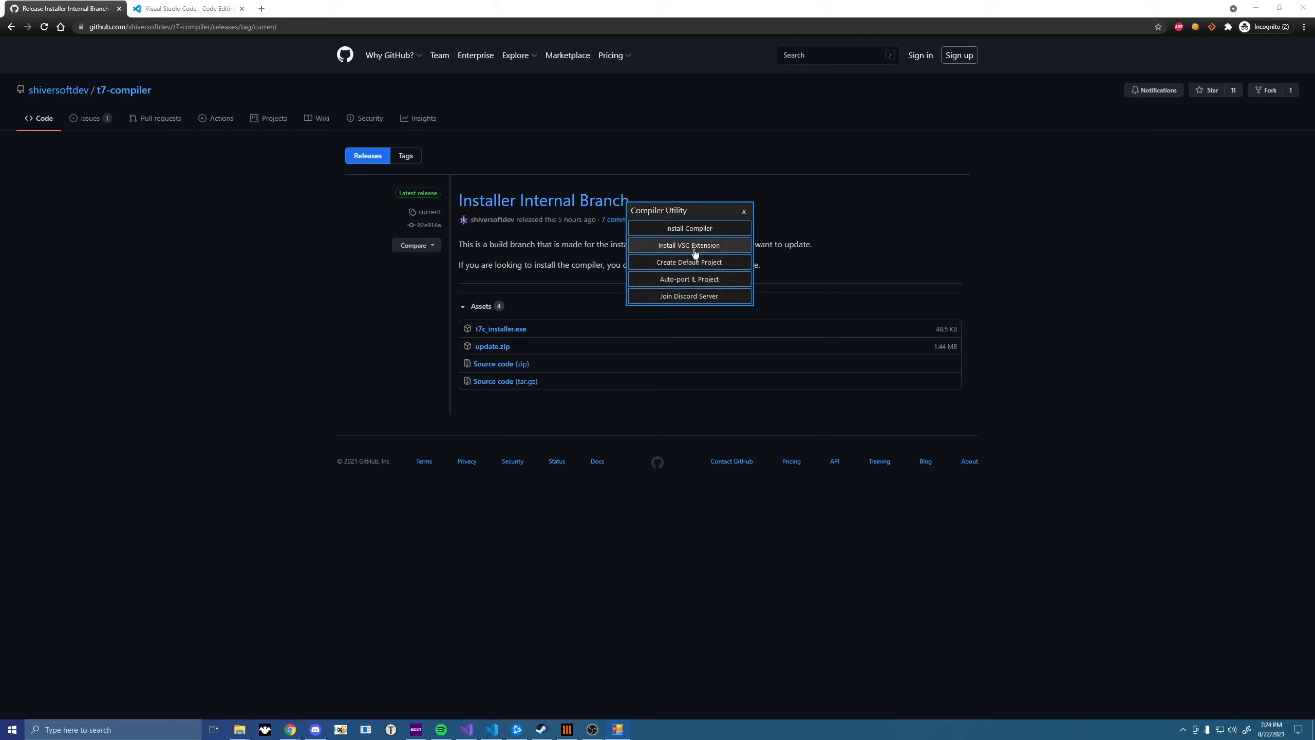
mouse_move(703, 254)
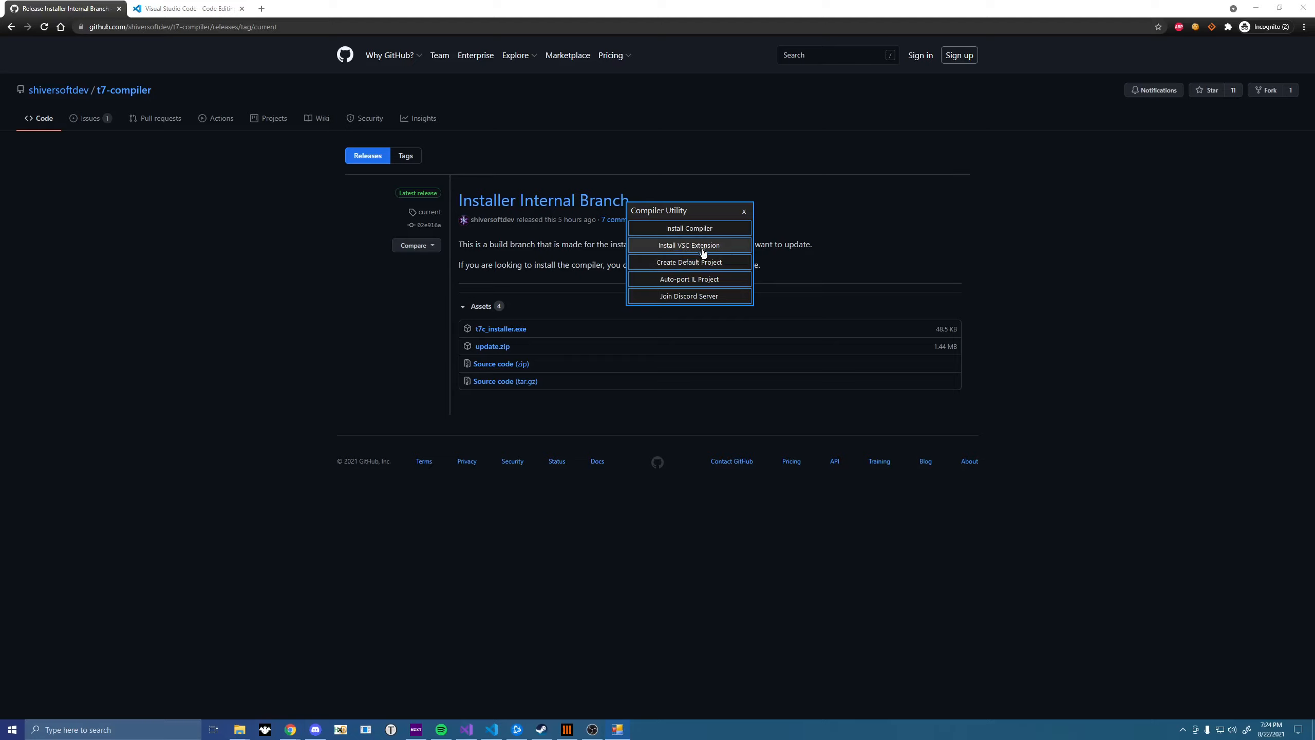
left_click(742, 211)
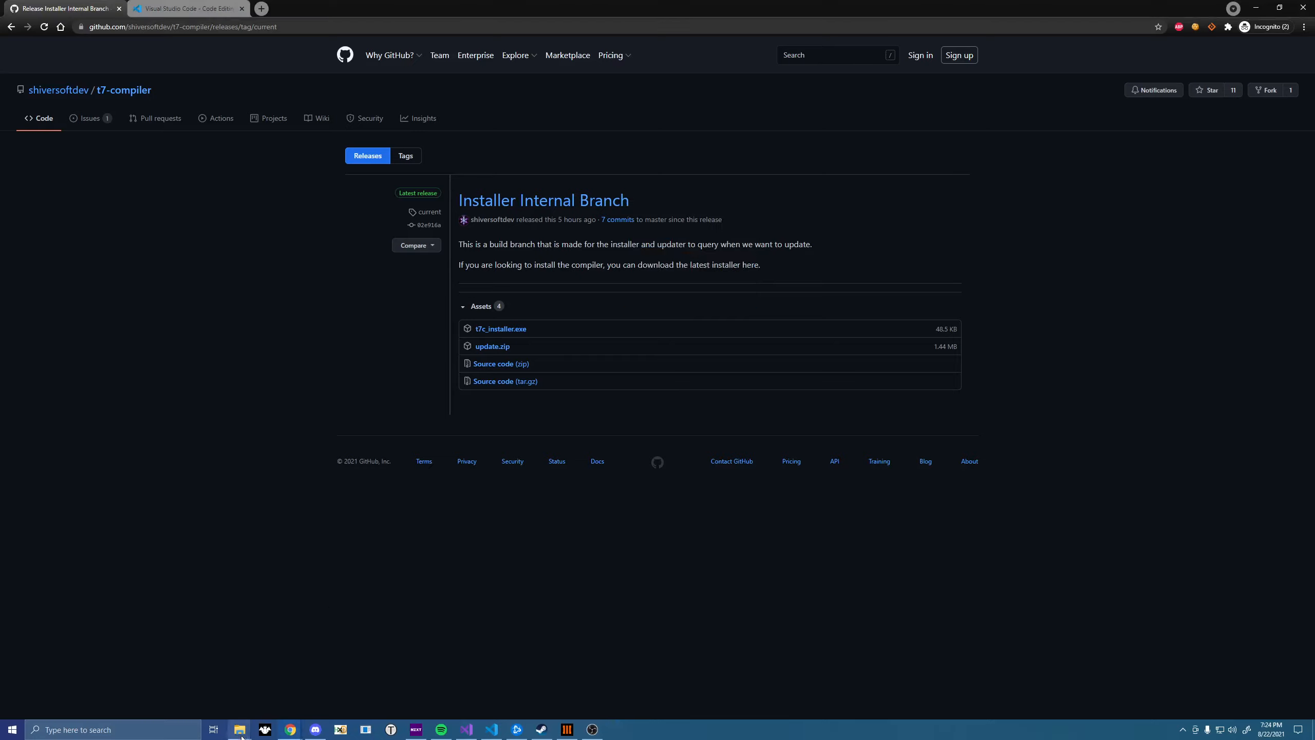
left_click(239, 728)
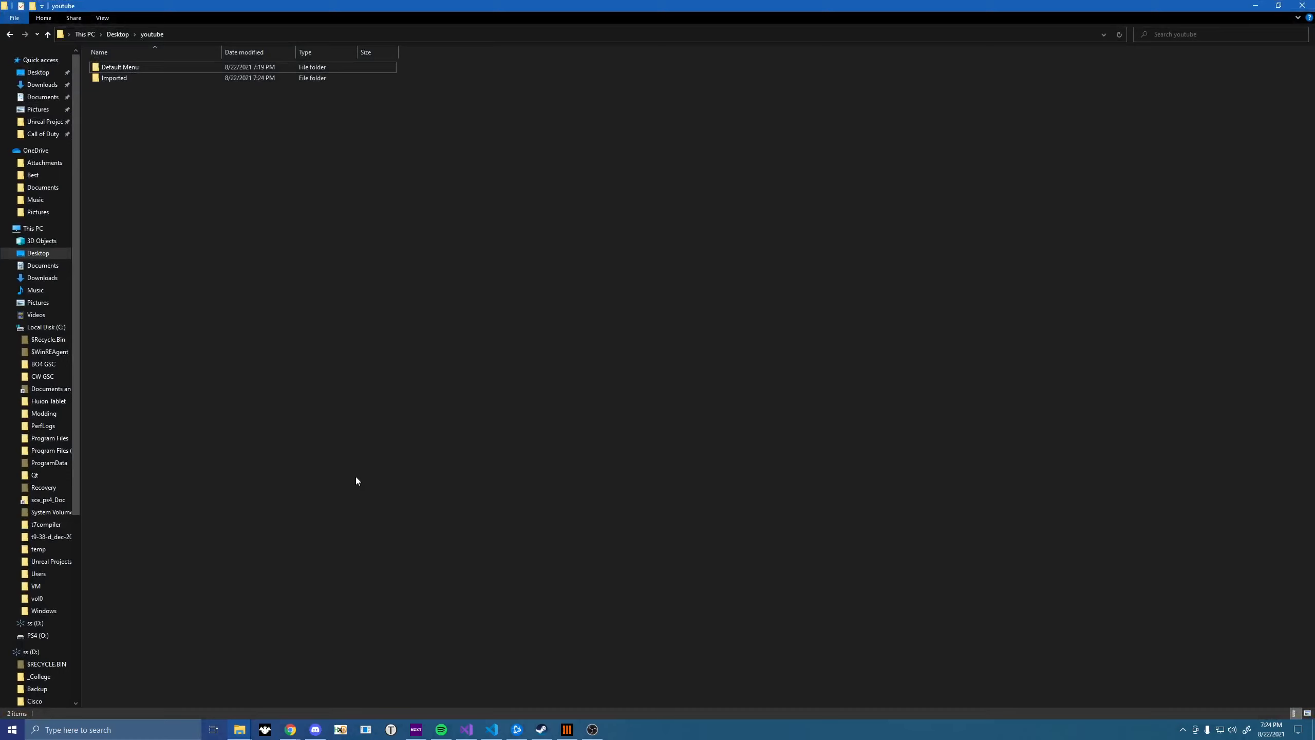
Open the Imported folder and launch it in Visual Studio Code via Open with Code
double_click(115, 77)
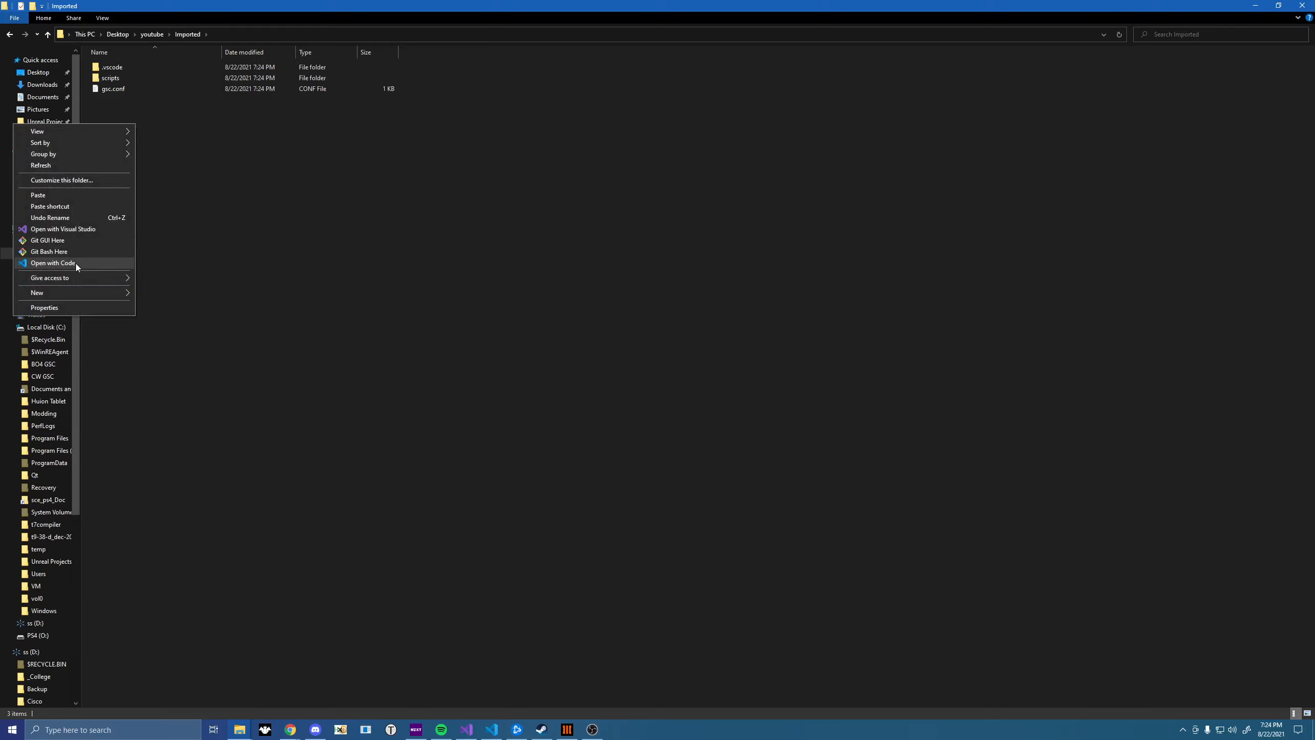
left_click(52, 263)
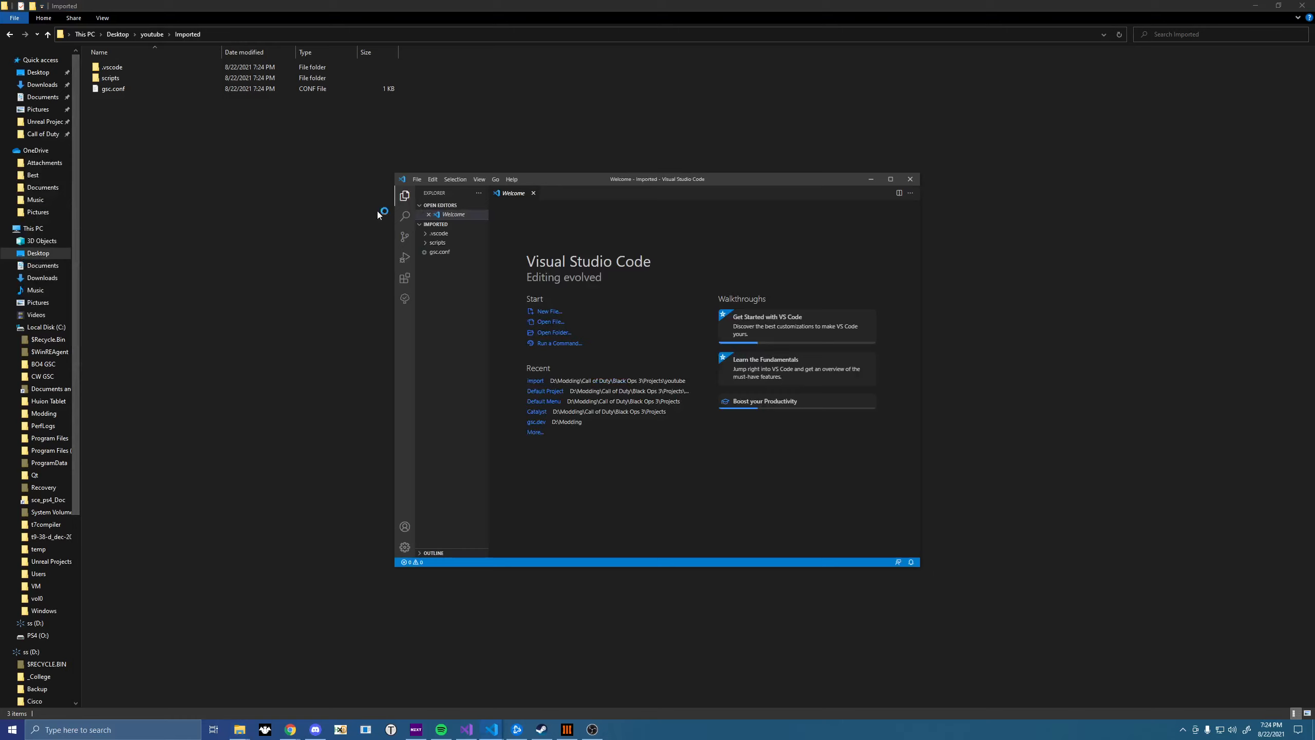
left_click(891, 178)
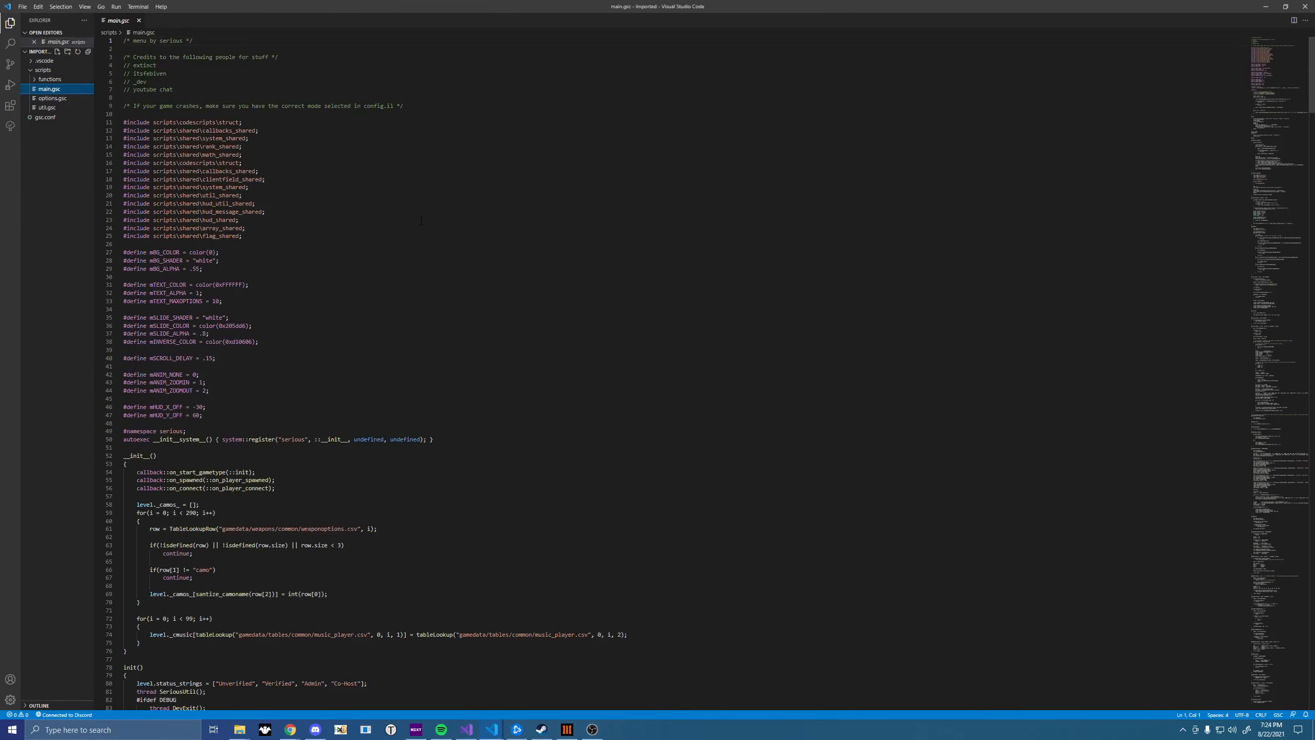
Change the symbols line in gsc.conf from MP to ZM, then return to main.gsc
scroll("down", 3)
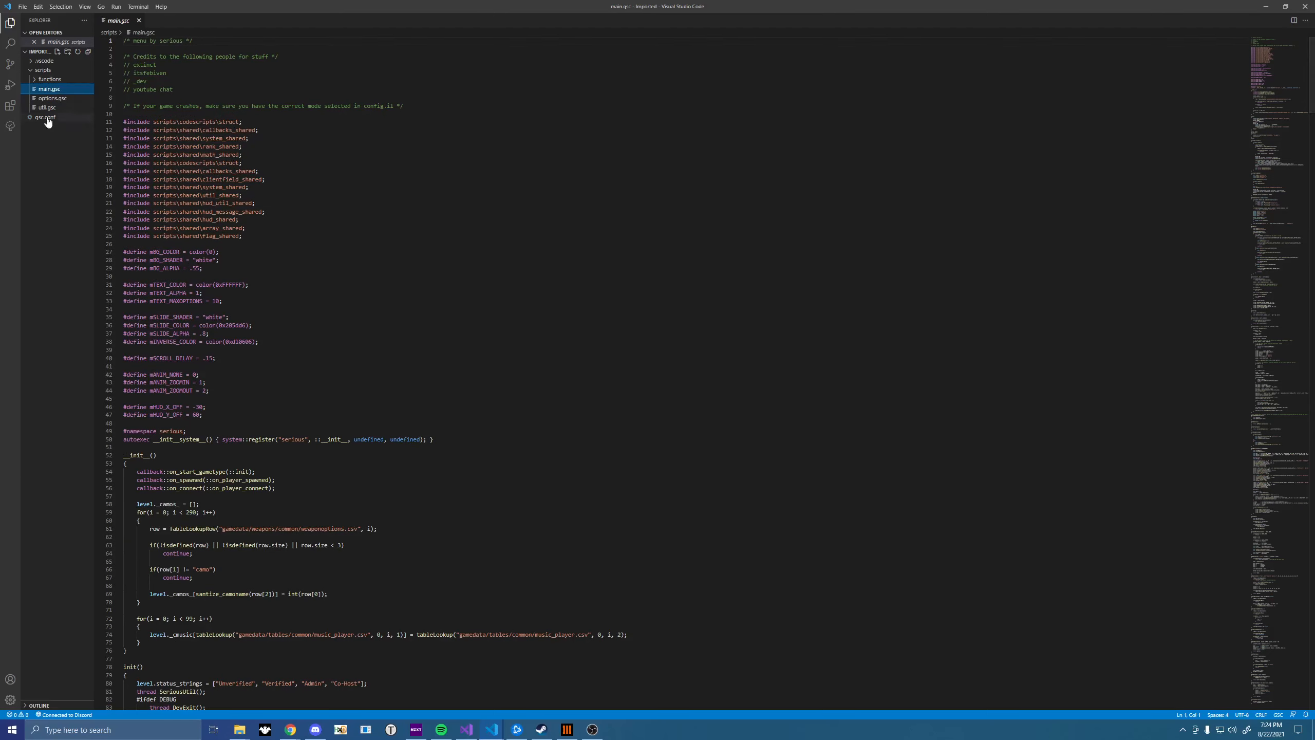
left_click(44, 117)
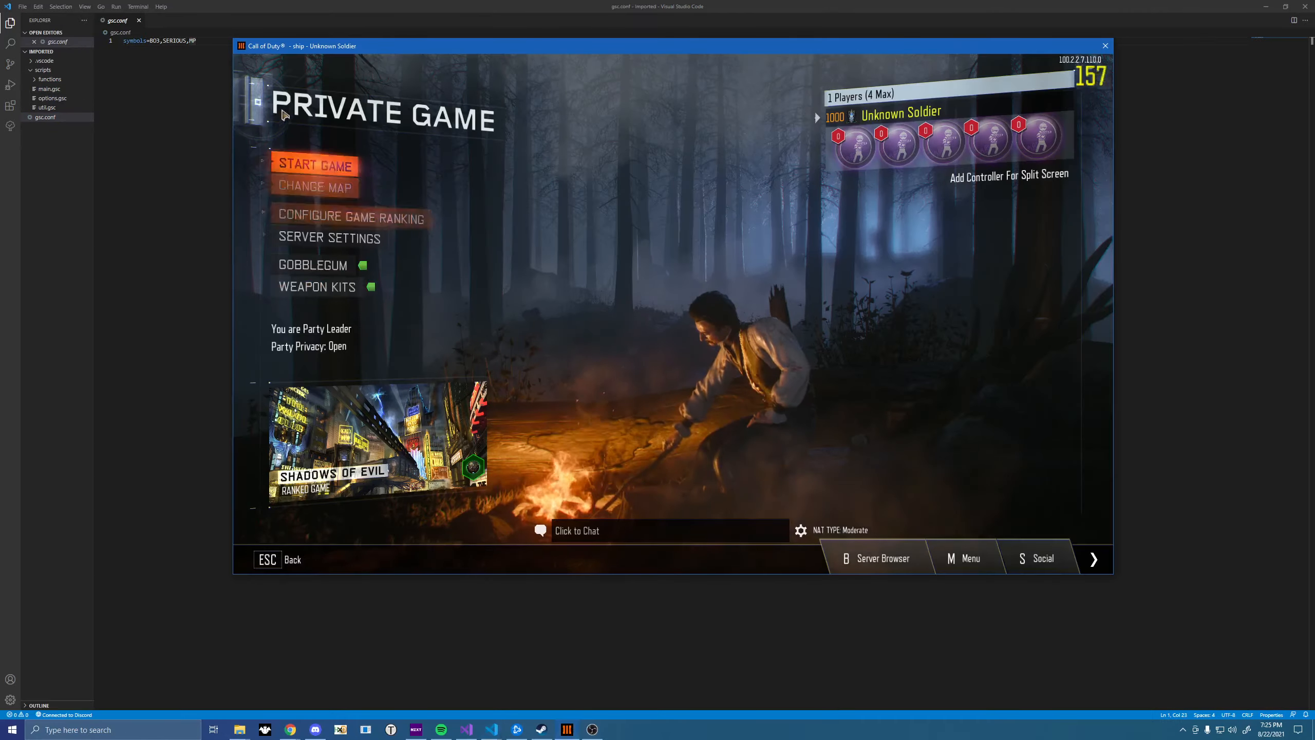
left_click(1105, 45)
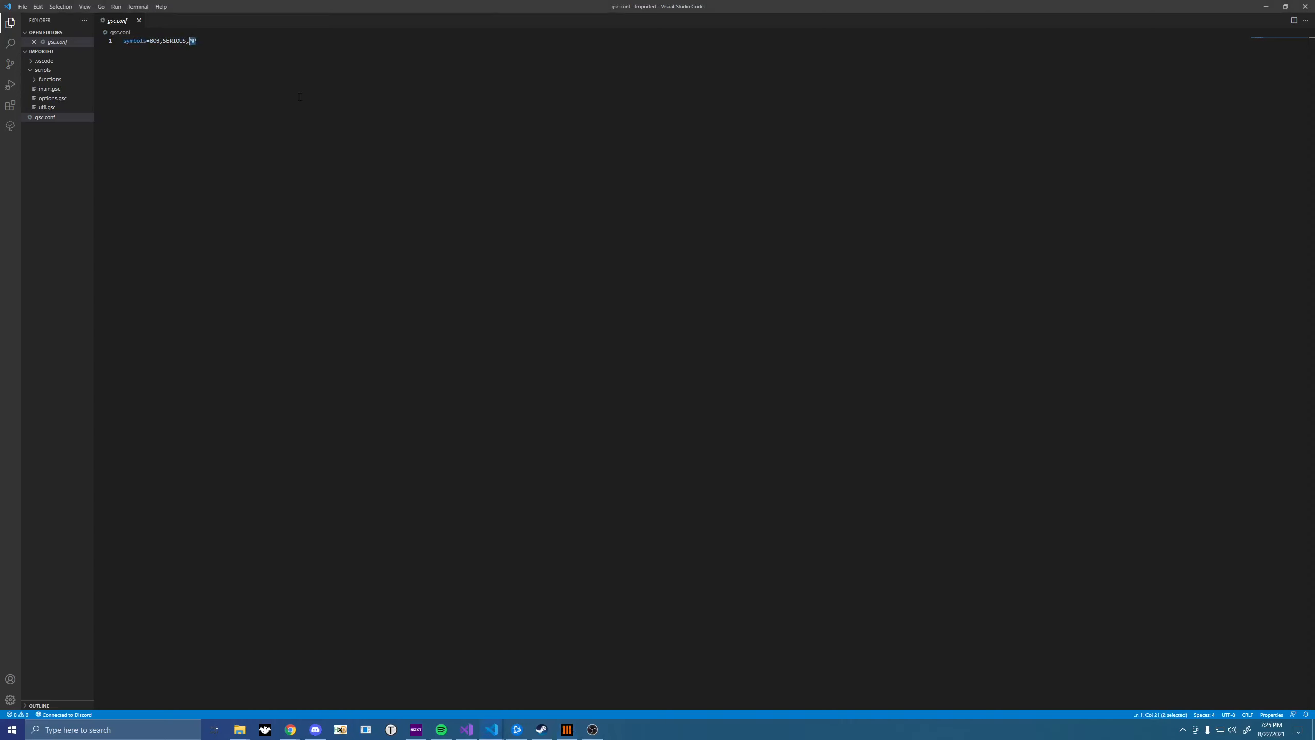
type("ZM")
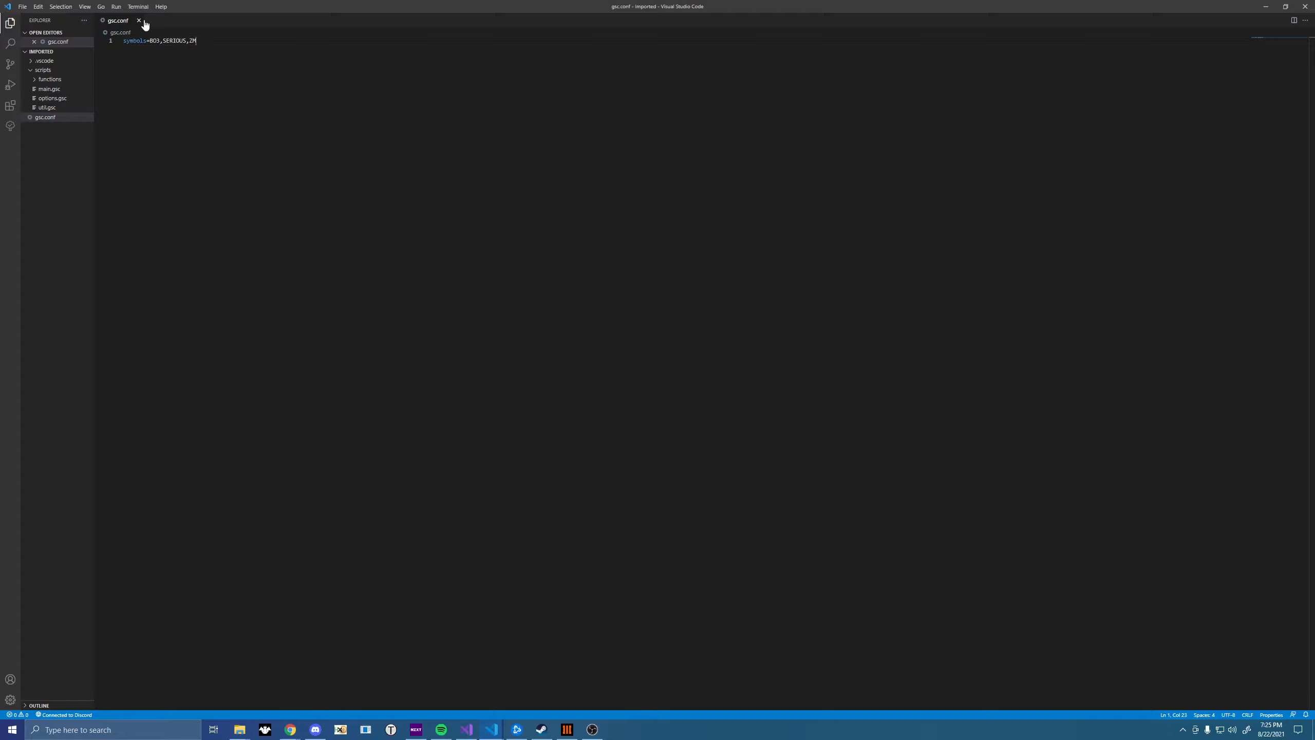
left_click(49, 89)
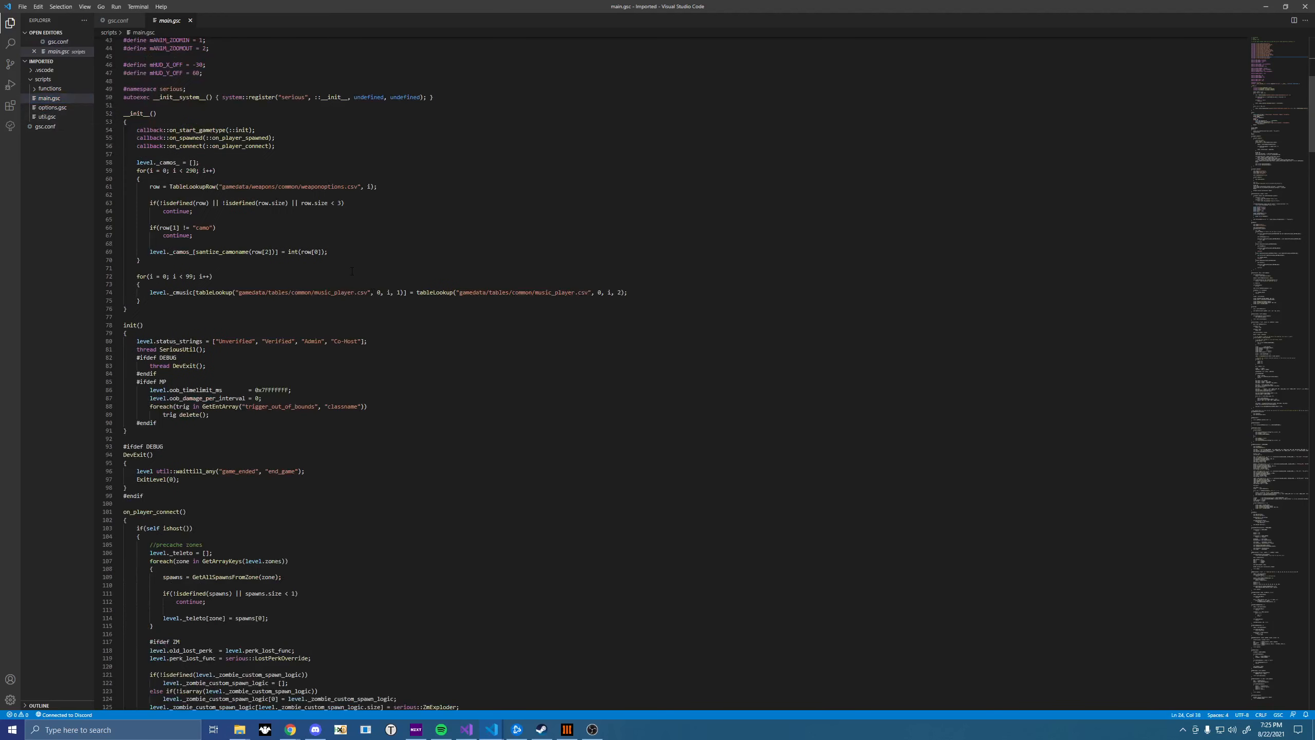
Open Keyboard Shortcuts from File > Preferences to check the Run Test Task binding
left_click(140, 259)
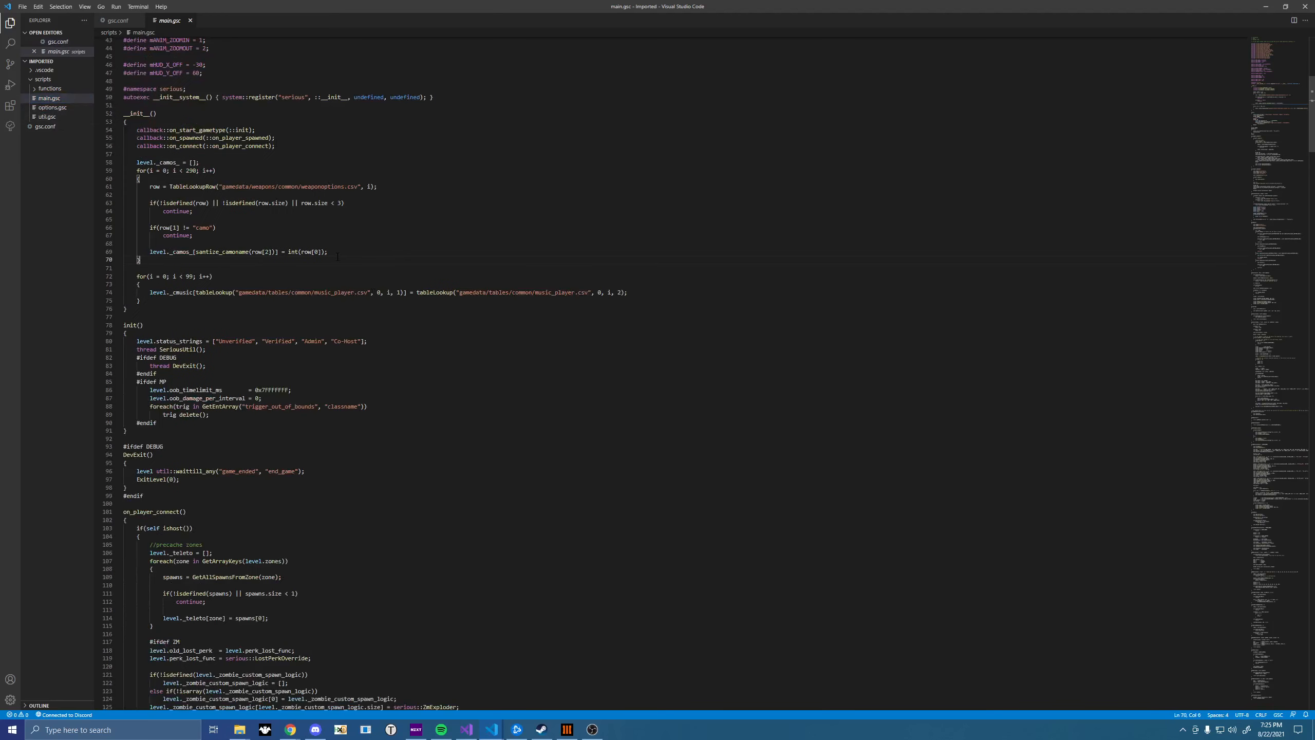
left_click(21, 7)
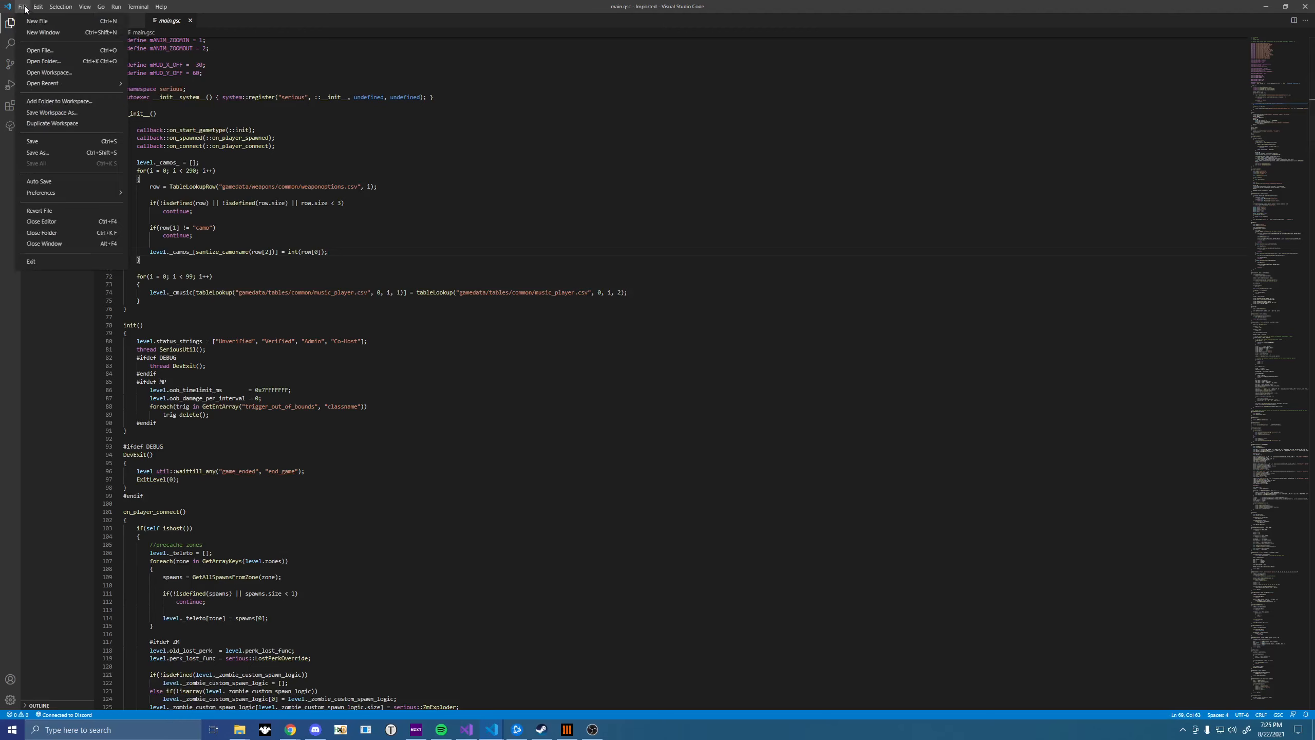
left_click(38, 7)
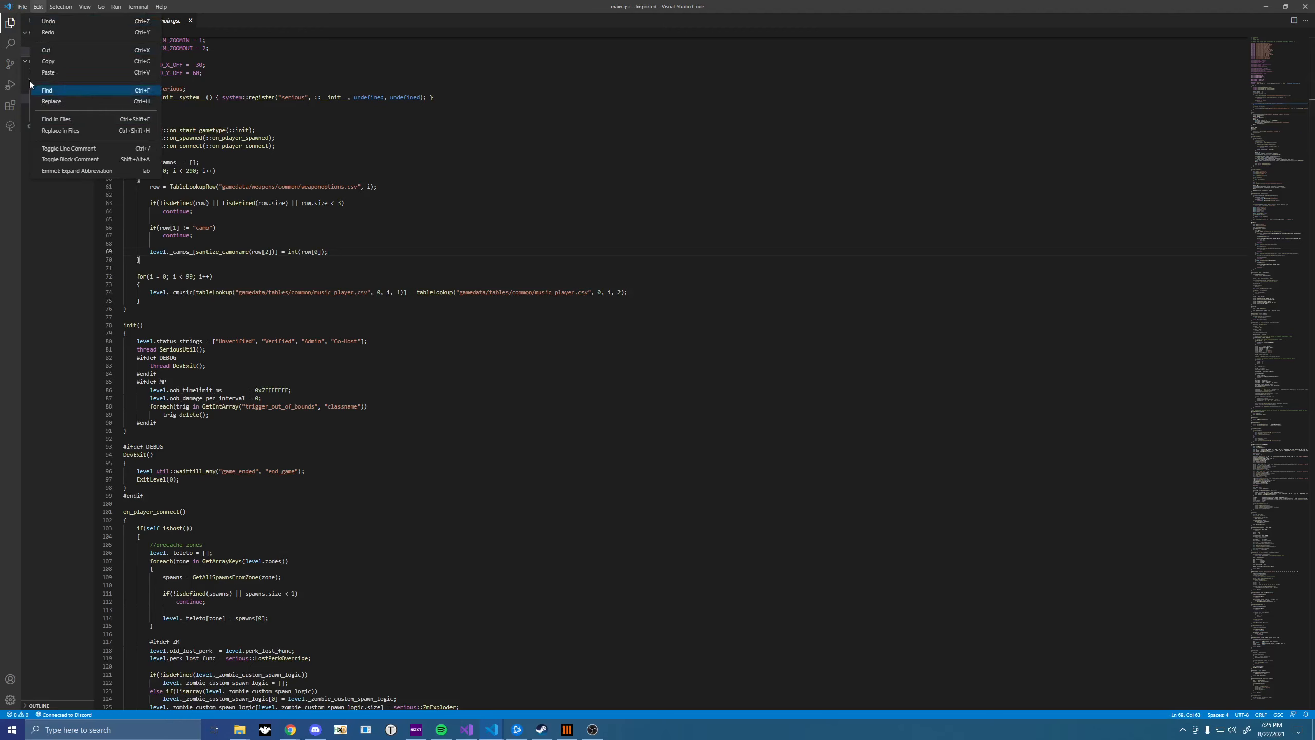
left_click(20, 7)
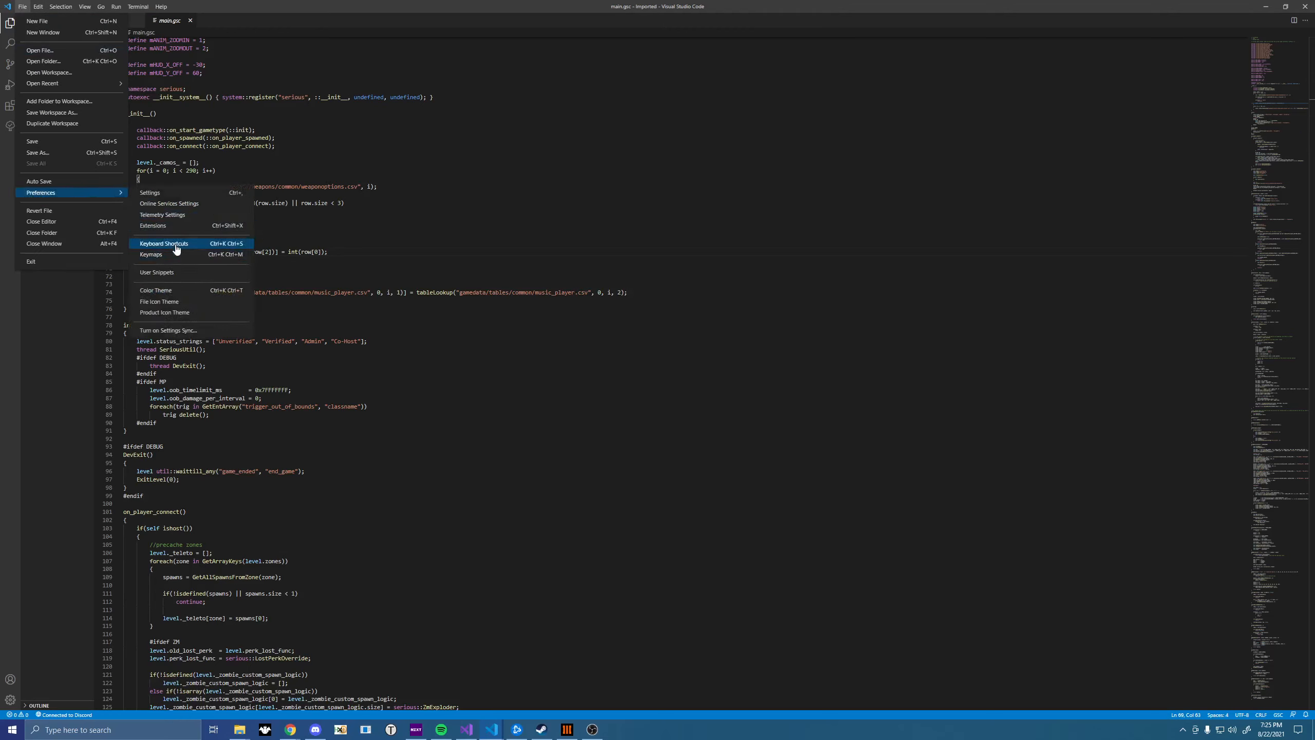
left_click(164, 244)
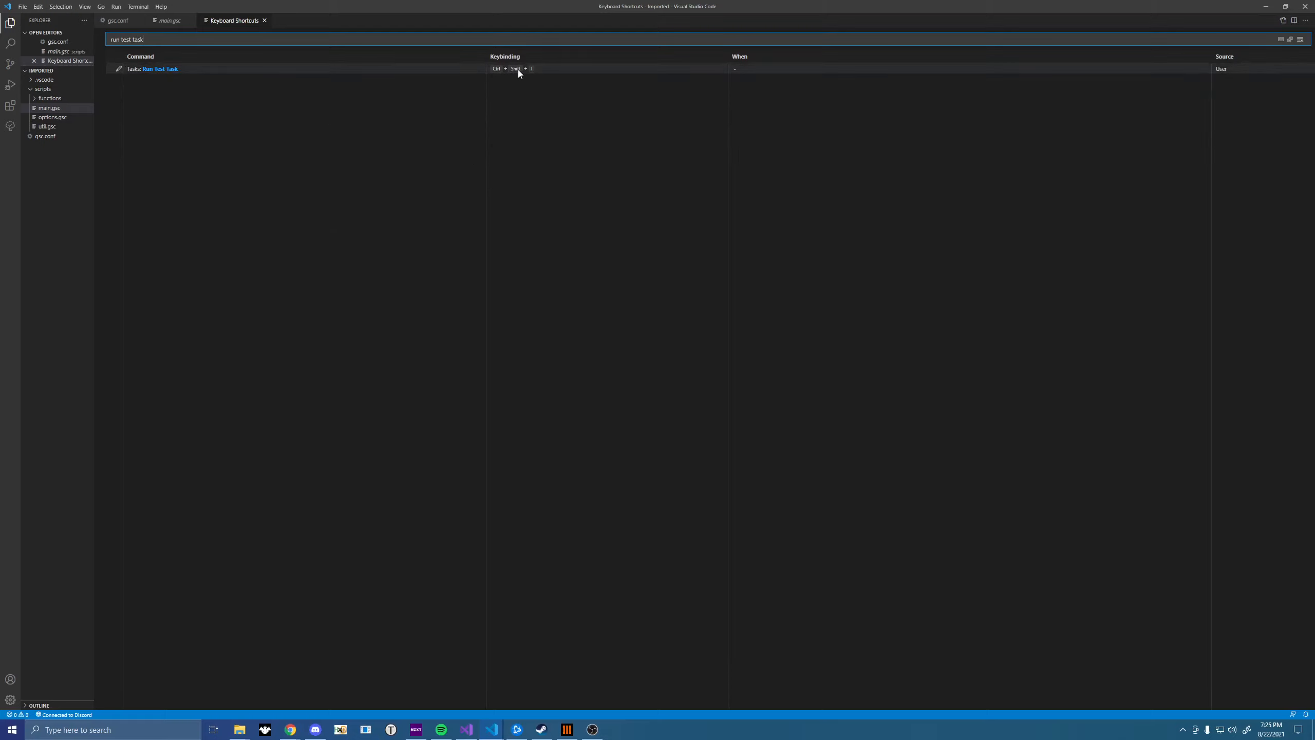
mouse_move(276, 71)
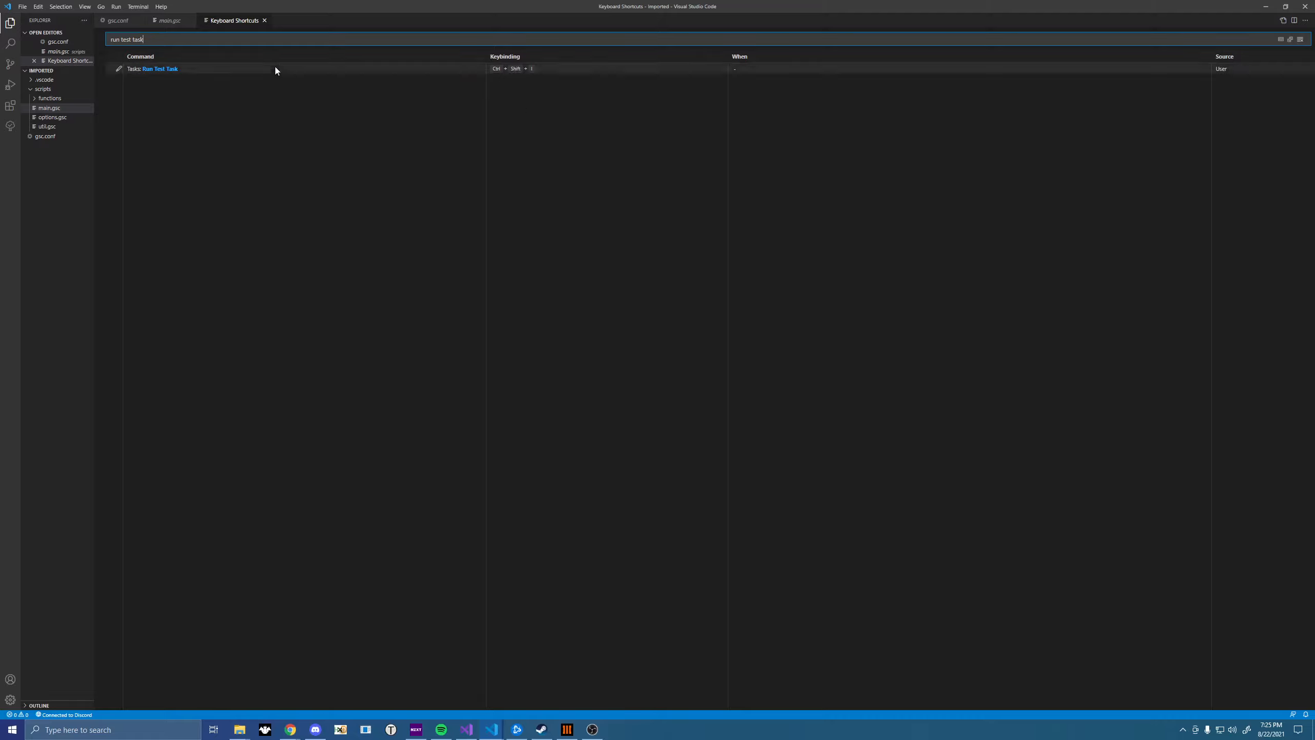
mouse_move(404, 96)
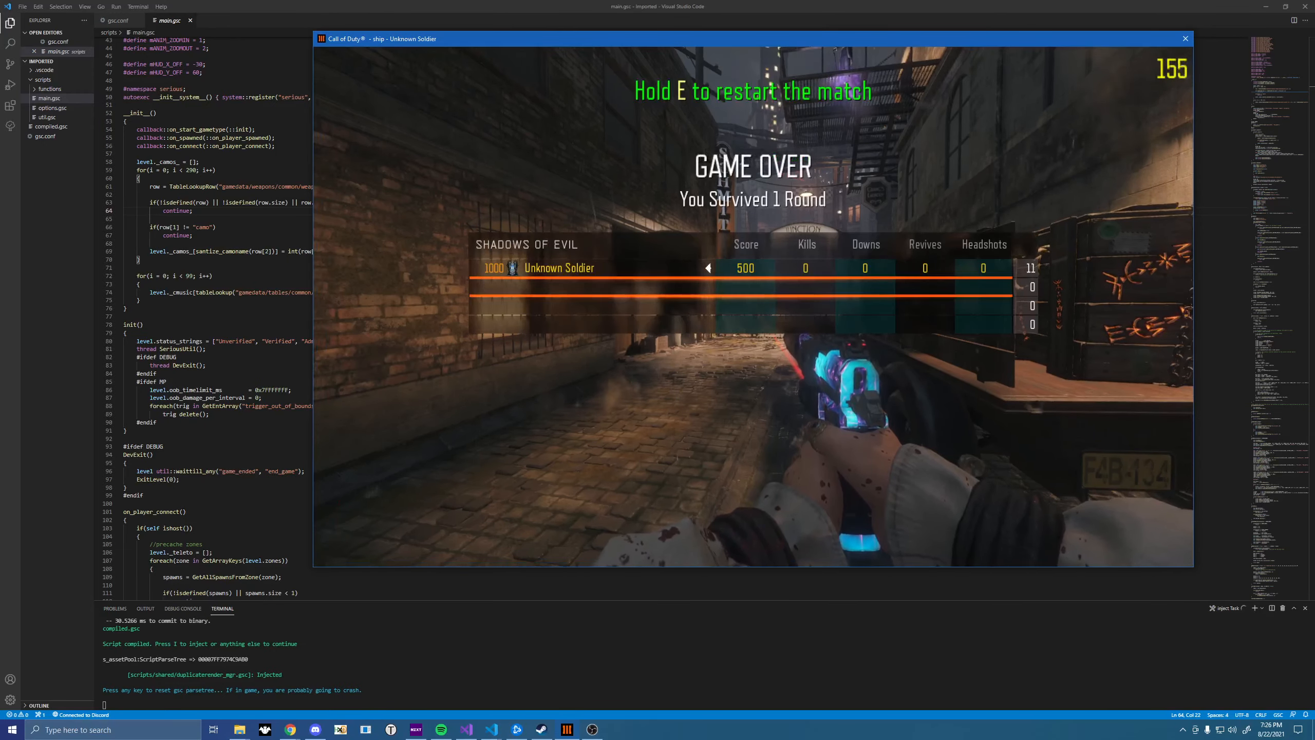
Bring the VS Code editor back to the front after the compile-and-inject test run
left_click(1184, 39)
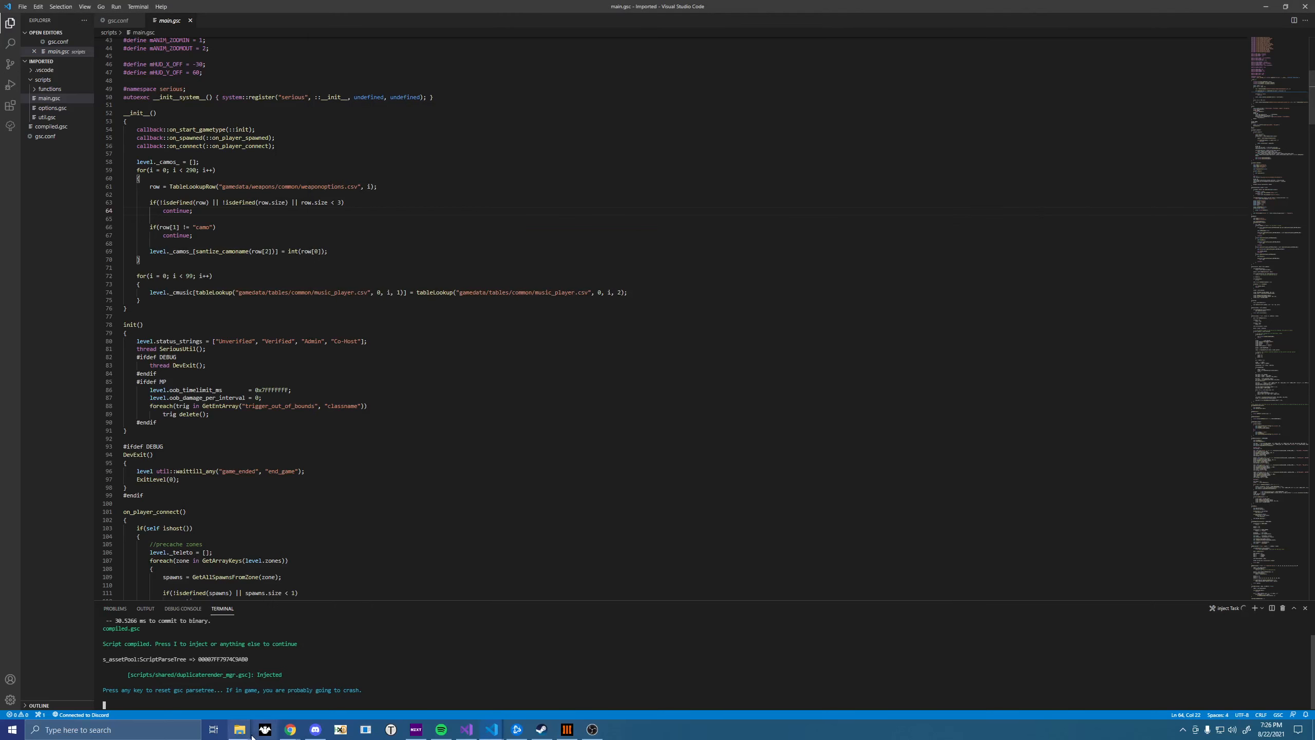
Launch DebugCompiler.exe from the C:\t7compiler folder in File Explorer
left_click(240, 729)
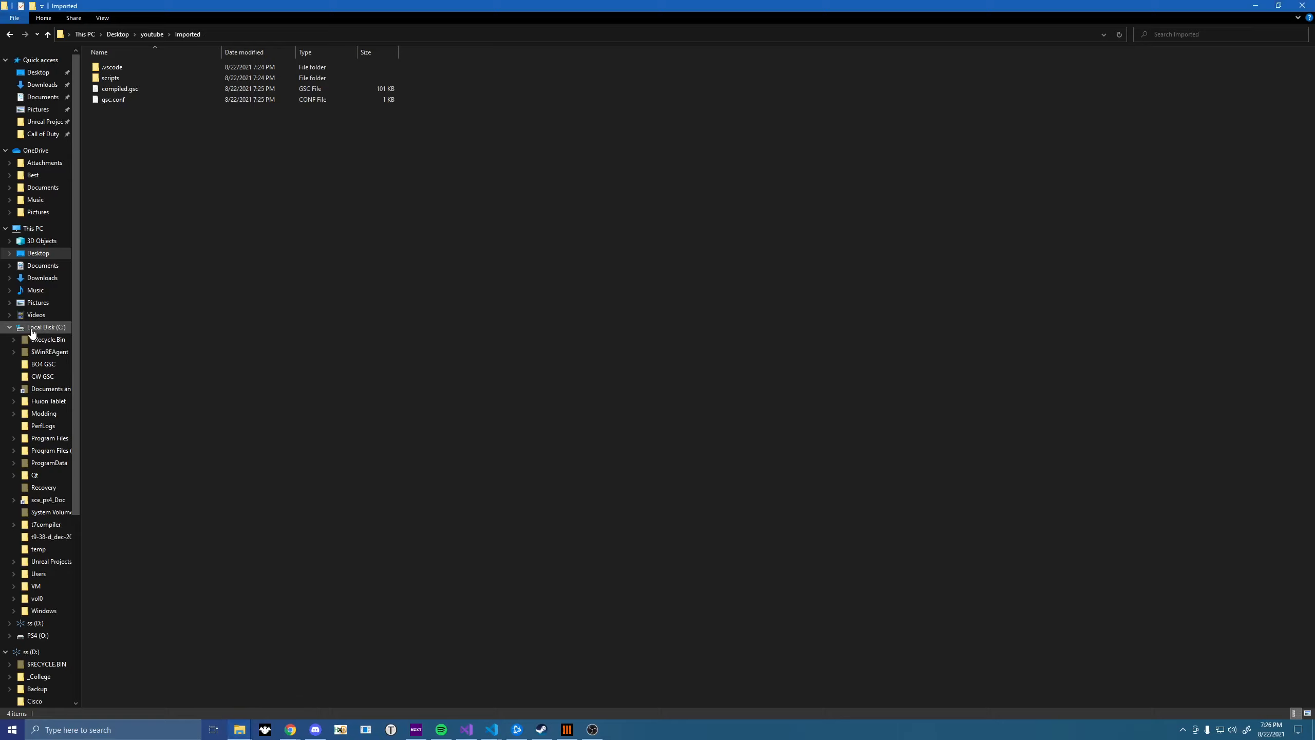
left_click(45, 524)
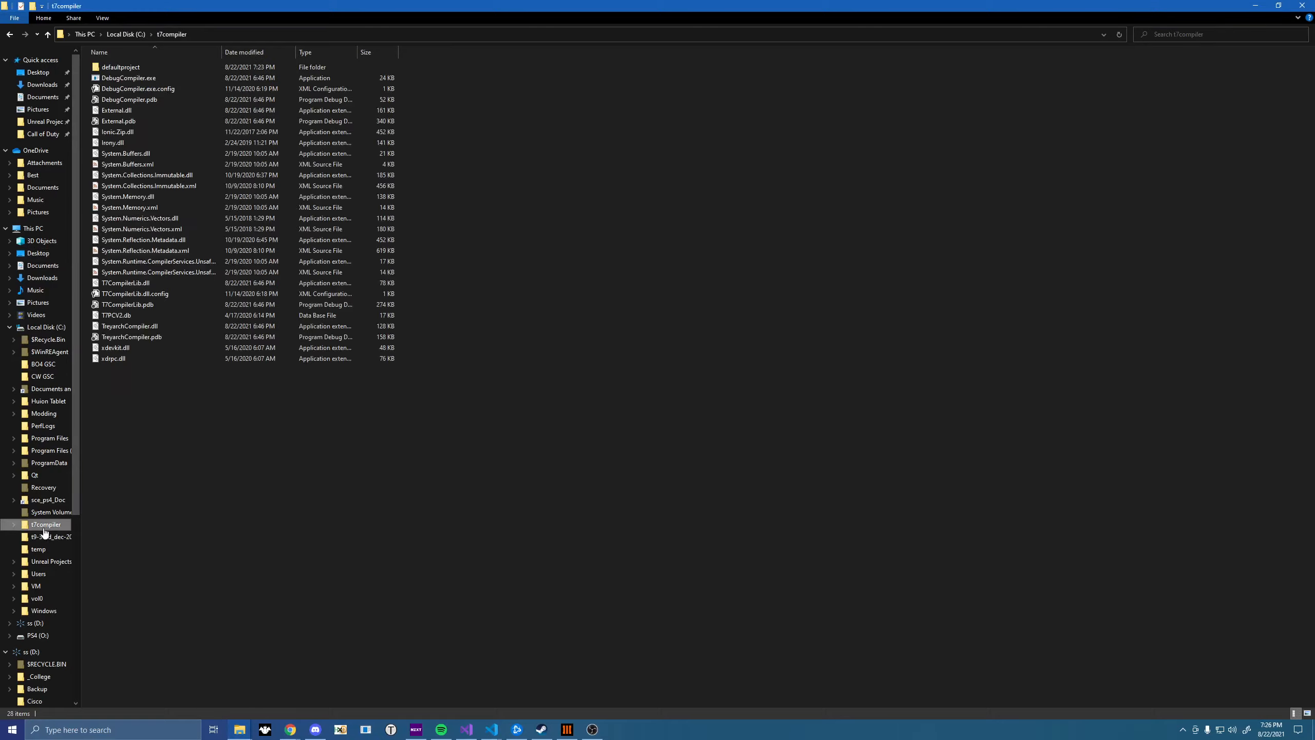
left_click(128, 77)
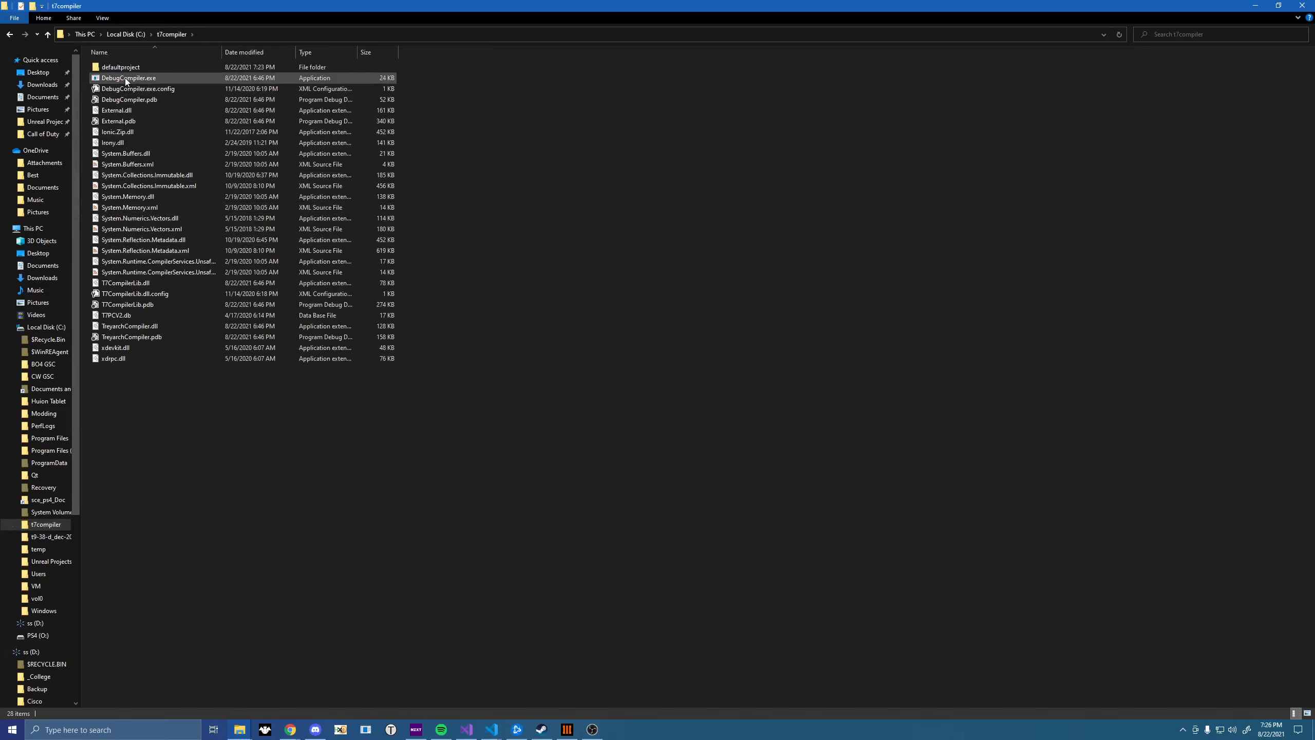
double_click(126, 77)
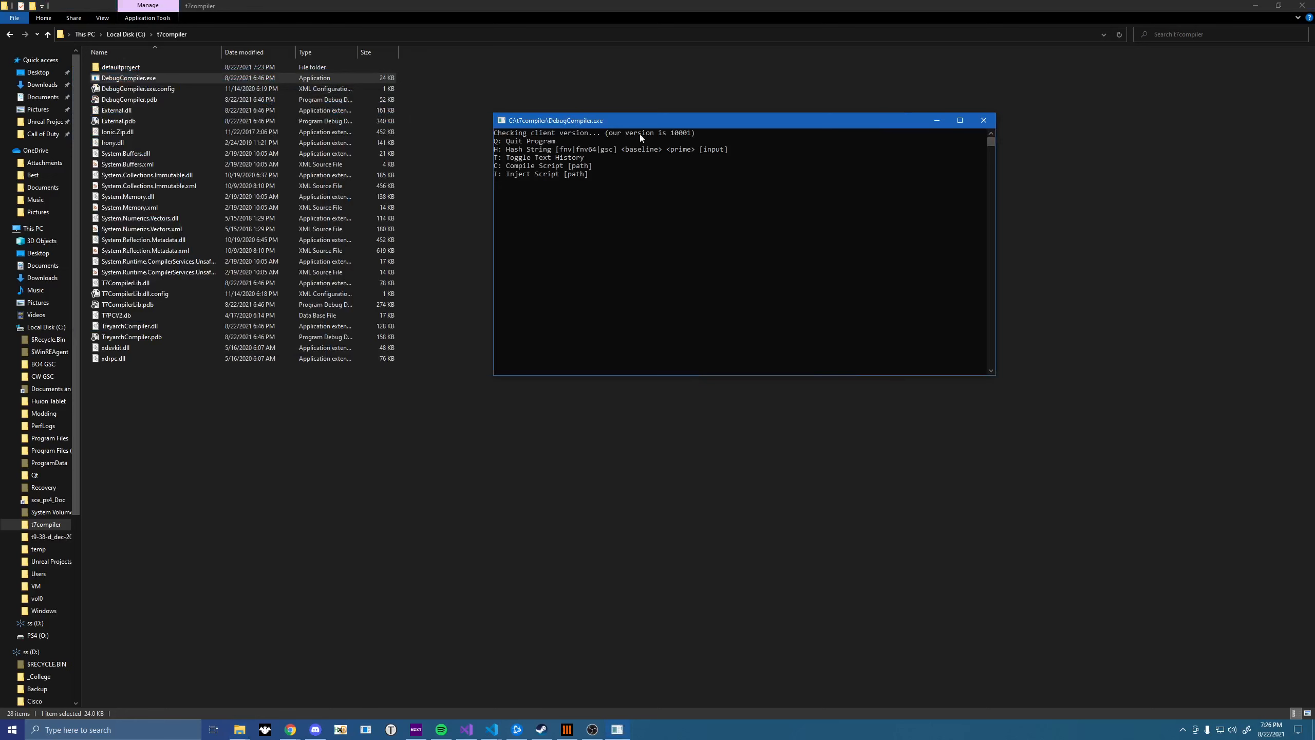
mouse_move(643, 212)
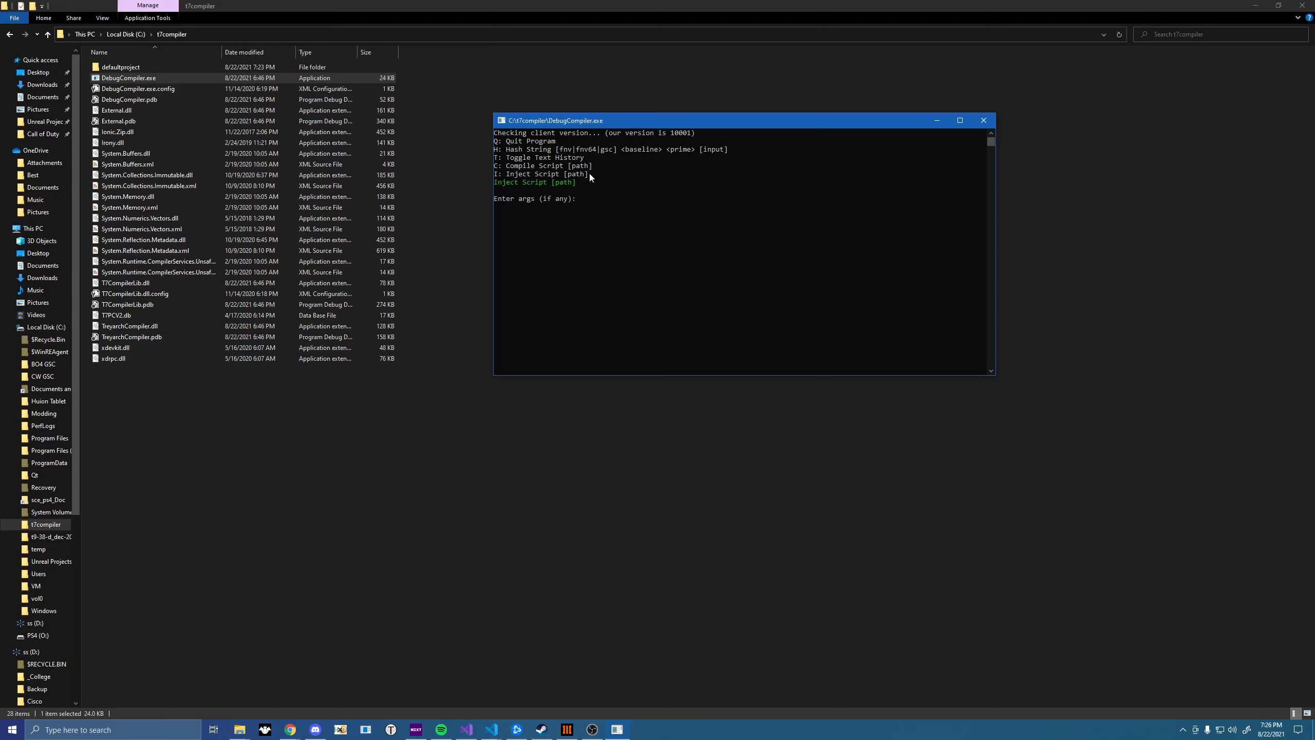
mouse_move(559, 237)
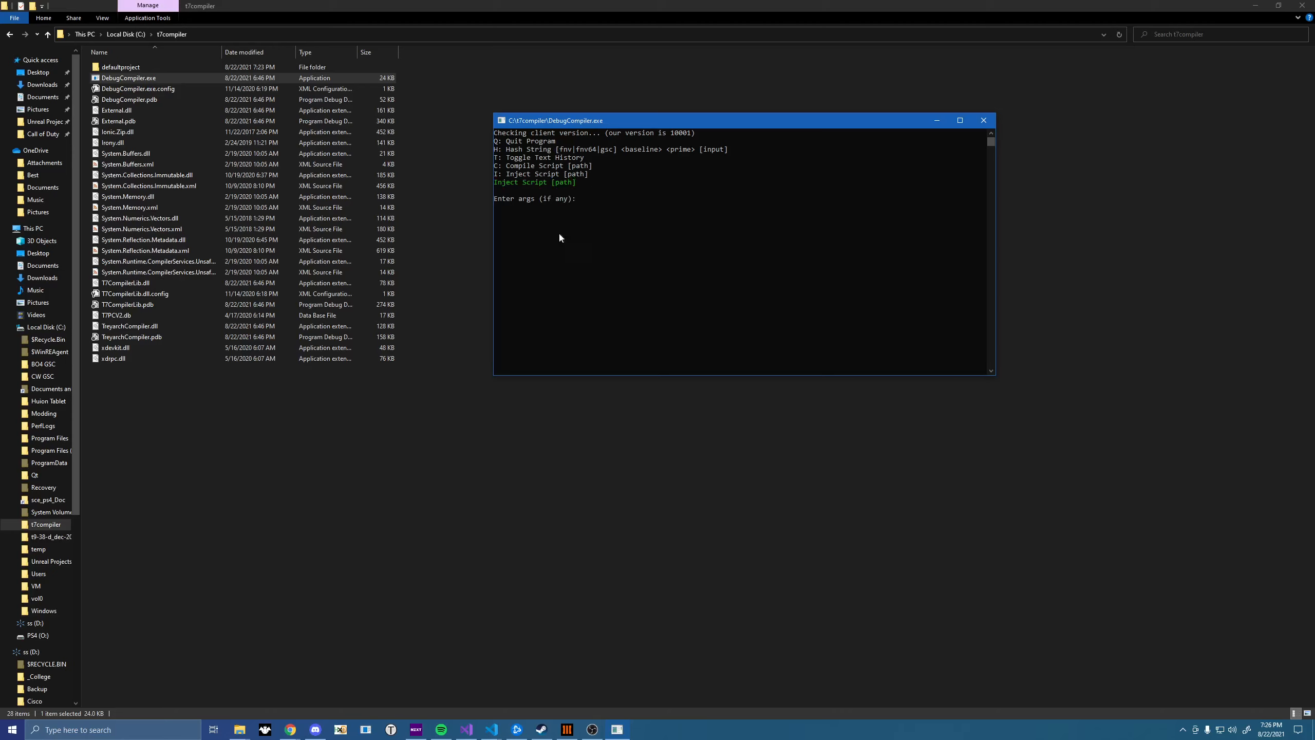
mouse_move(240, 728)
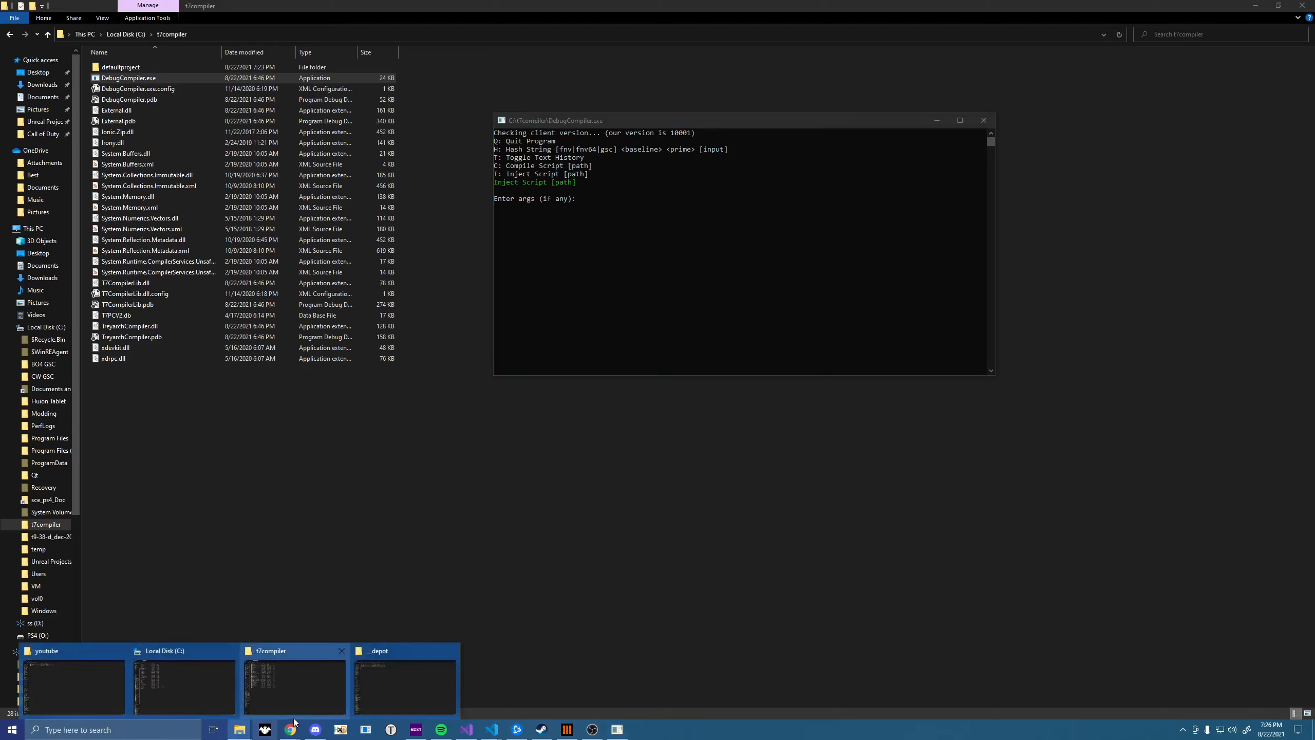
Show the Imported project folder in File Explorer and select its compiled.gsc file
left_click(406, 679)
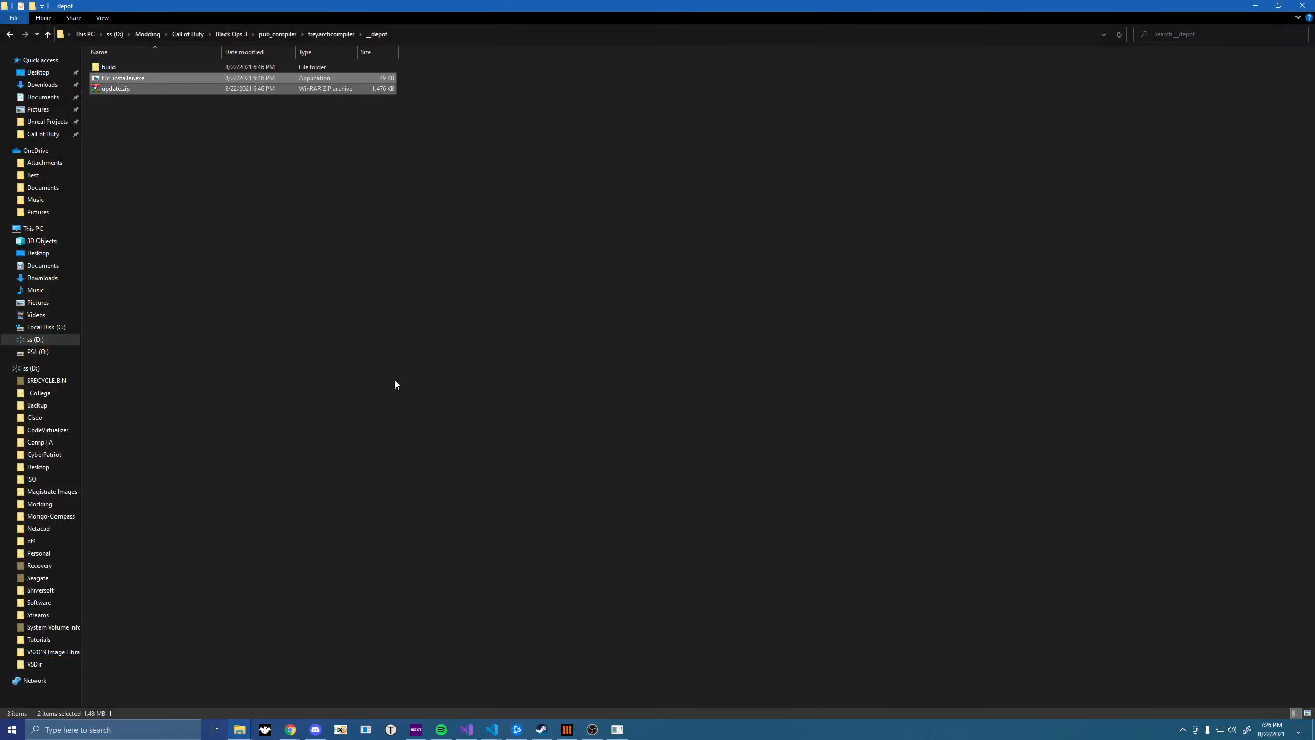
left_click(38, 71)
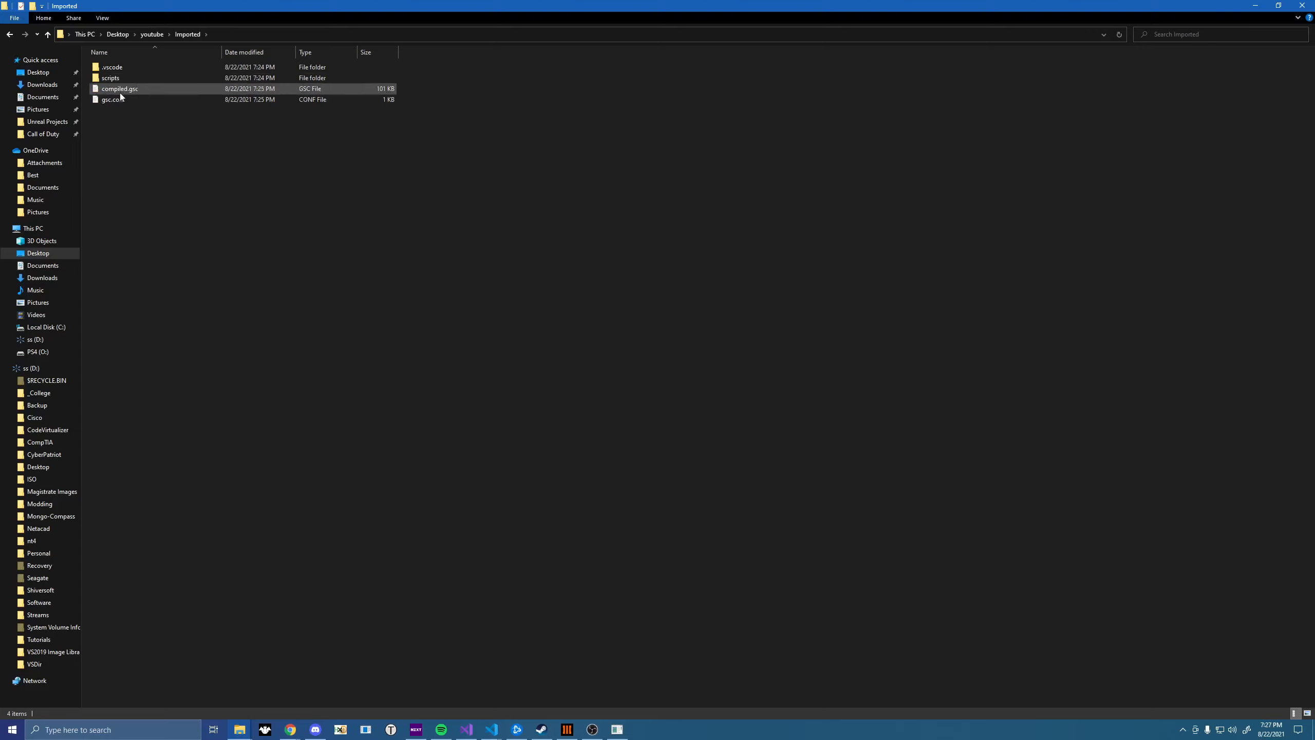
left_click(118, 89)
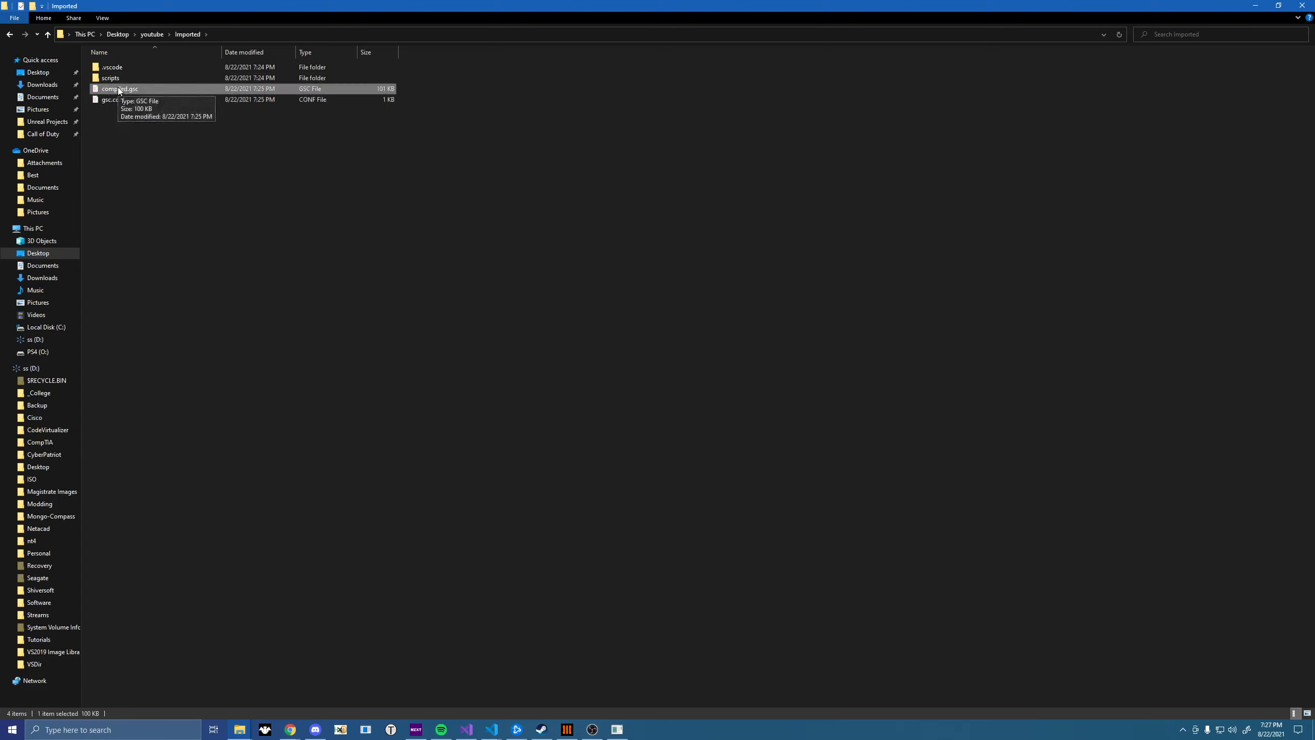
mouse_move(318, 228)
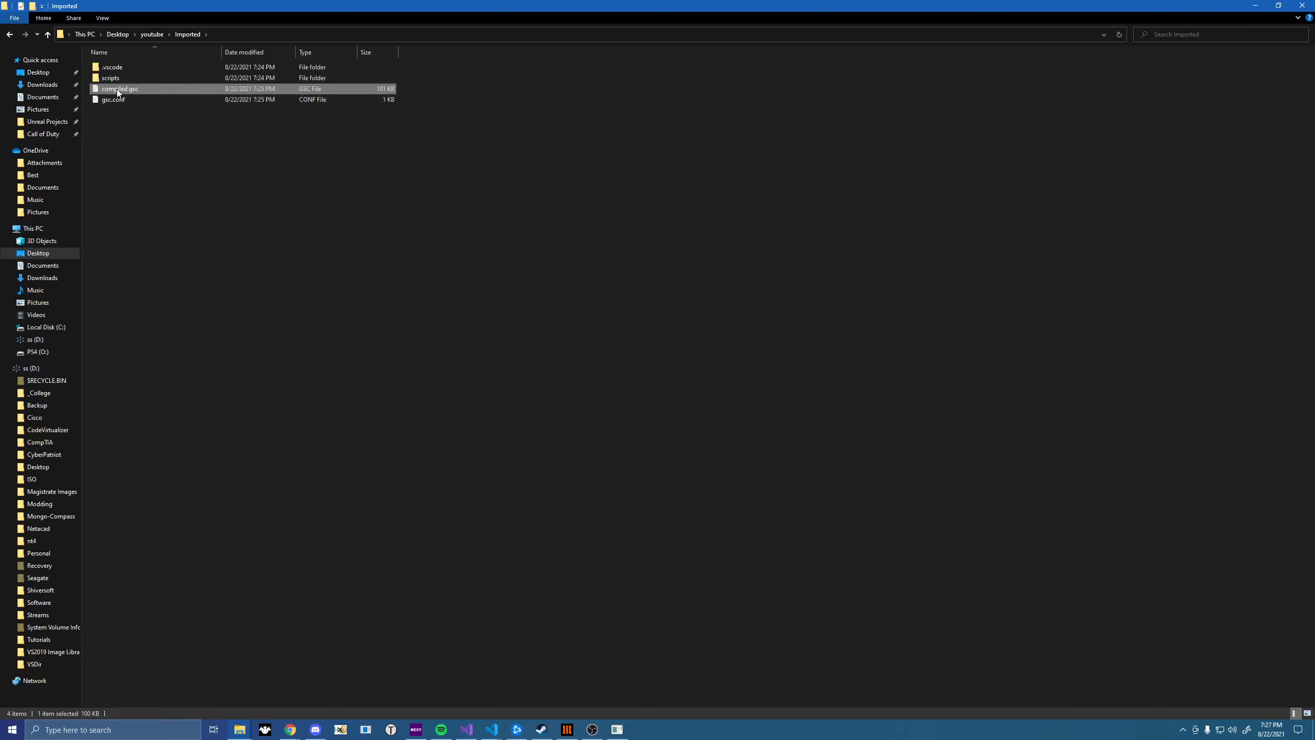
mouse_move(377, 213)
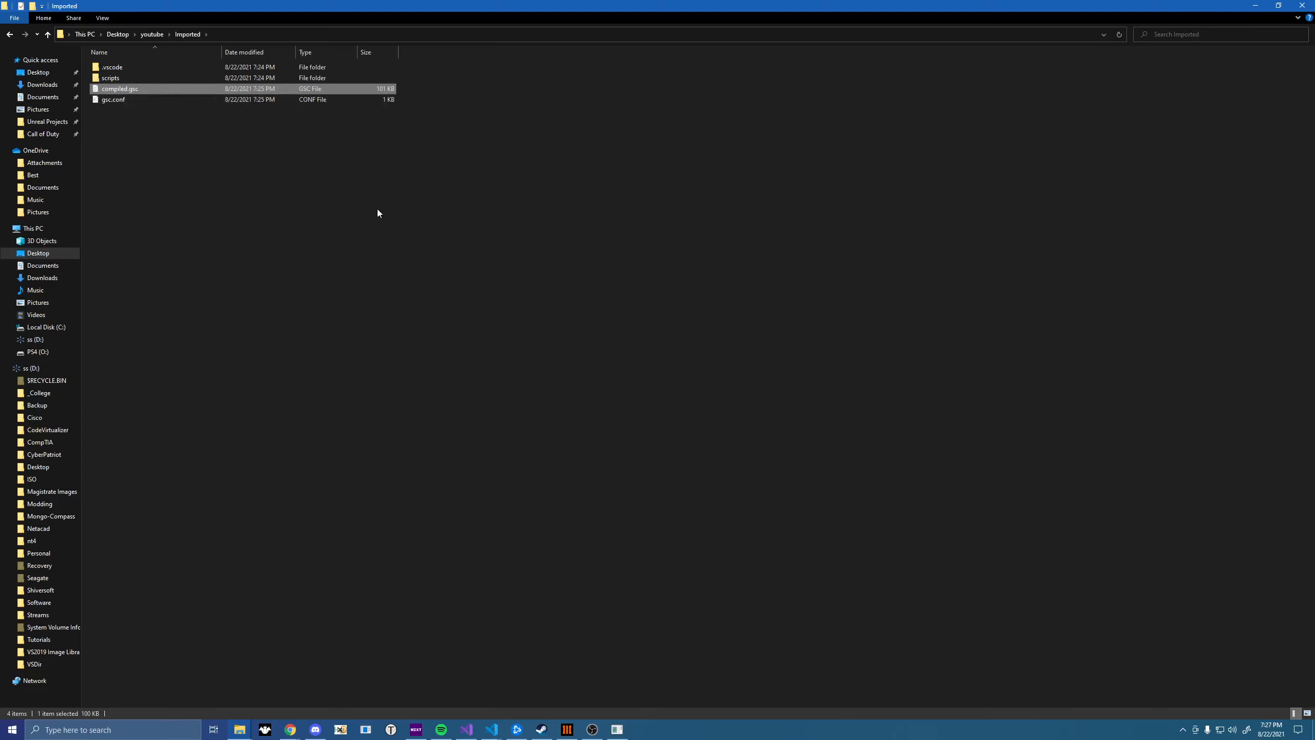
mouse_move(120, 89)
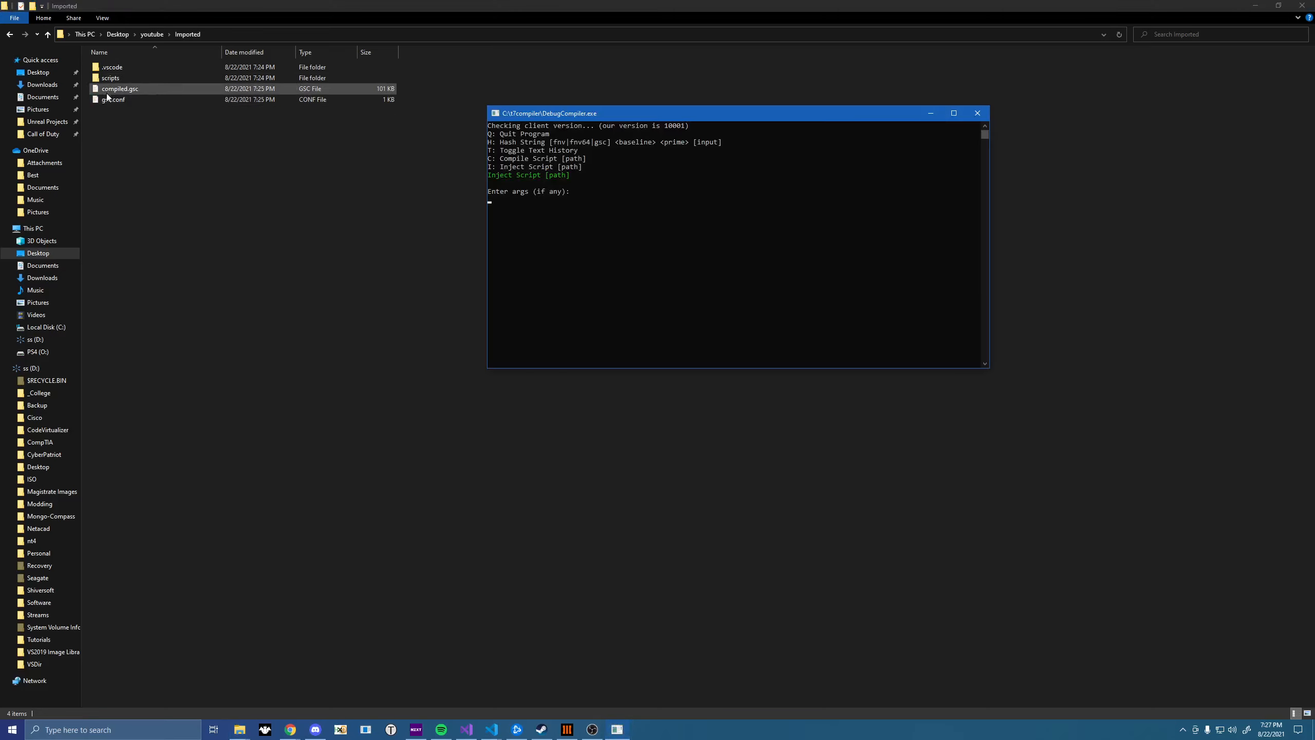
Supply C:\Users\PSNan\Desktop\youtube\Imported\compiled.gsc as the inject argument to load it into the game
type("C:\\Users\\PSNan\\Desktop\\youtube\\Imported\\compiled.gsc")
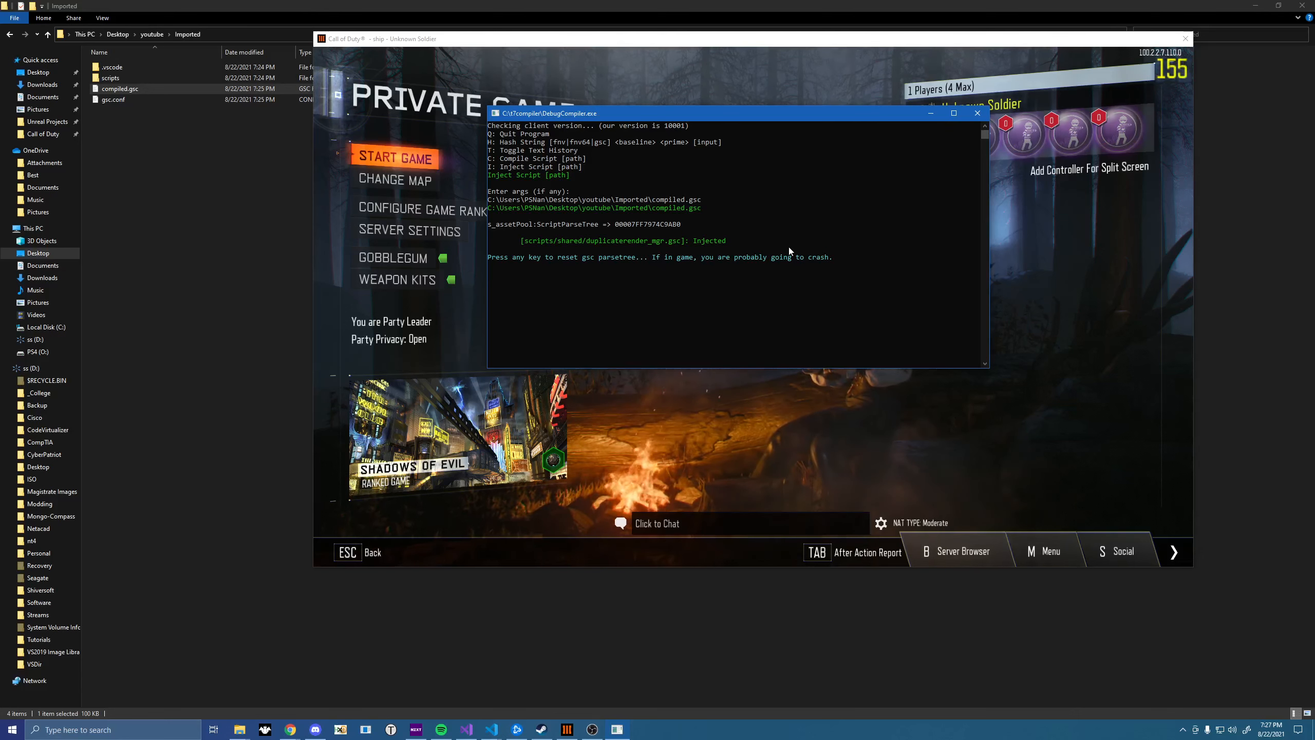
mouse_move(682, 277)
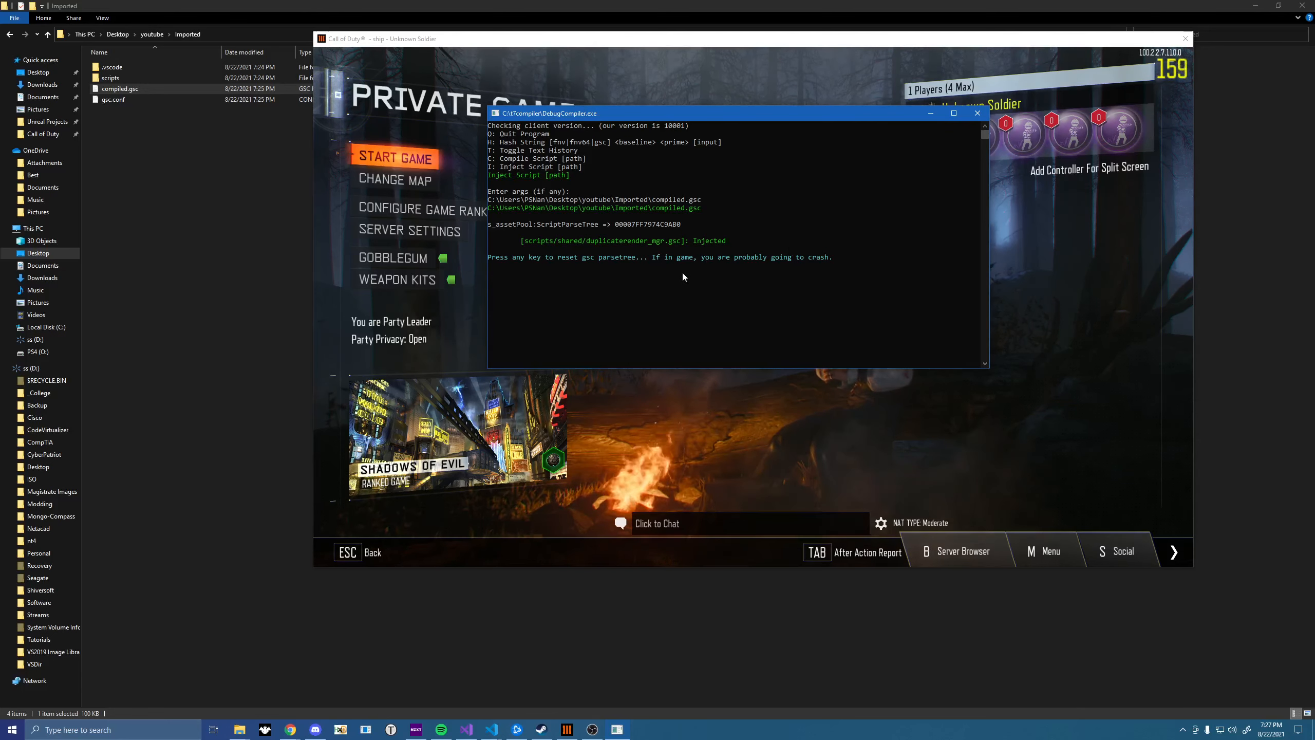